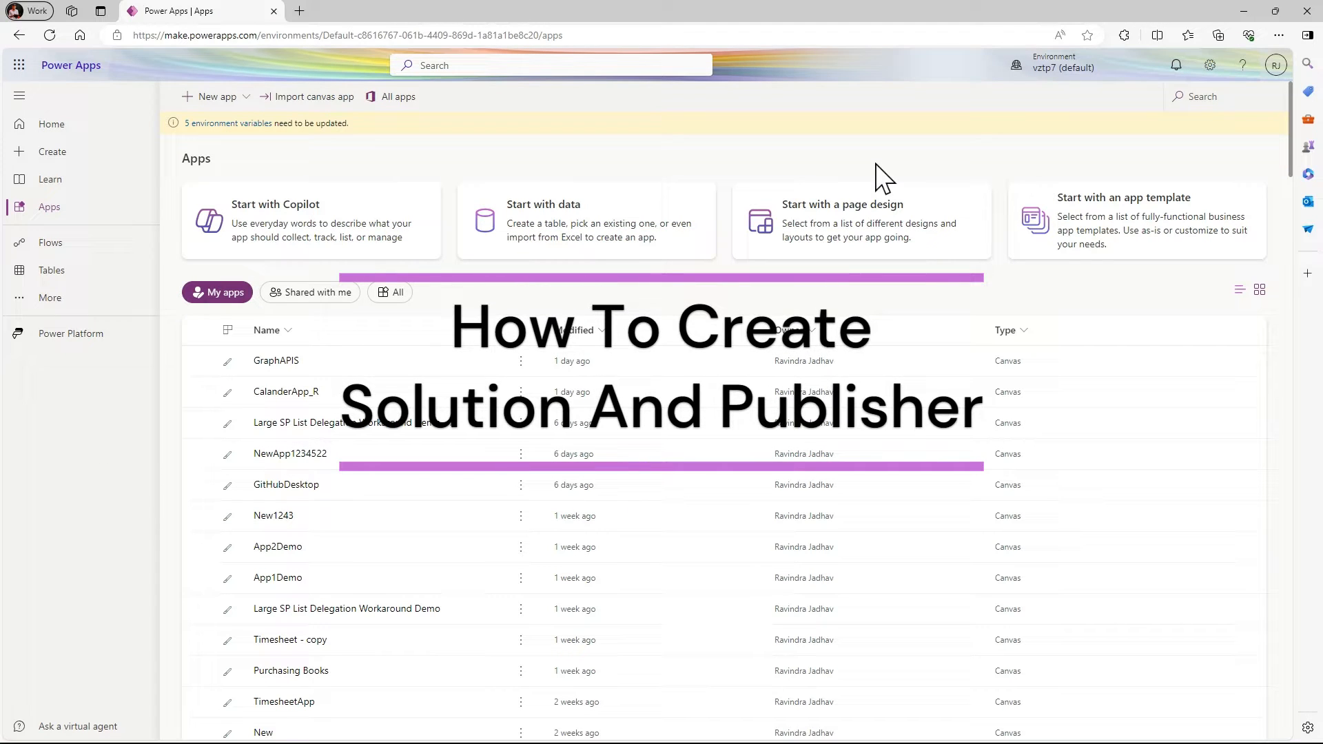
pyautogui.moveTo(1034, 118)
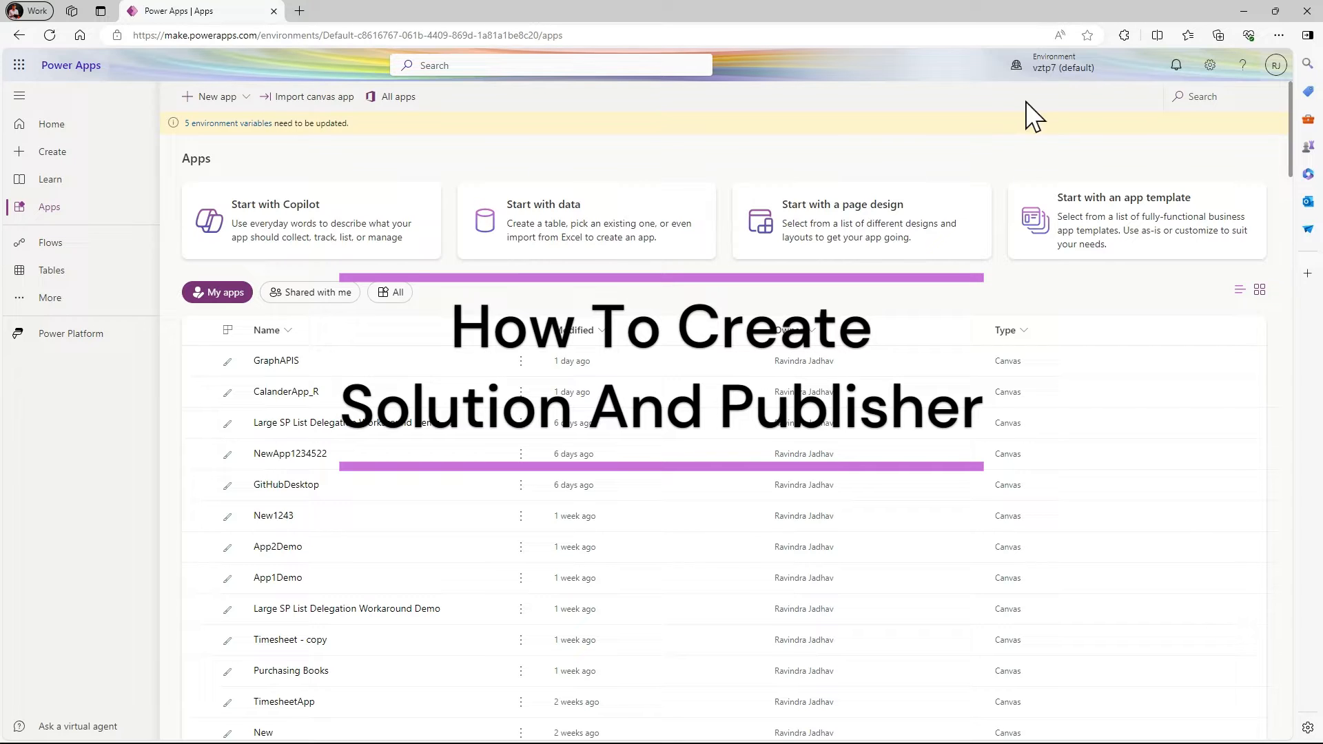
# Bring up the environment picker listing the available environments.
pyautogui.click(1063, 66)
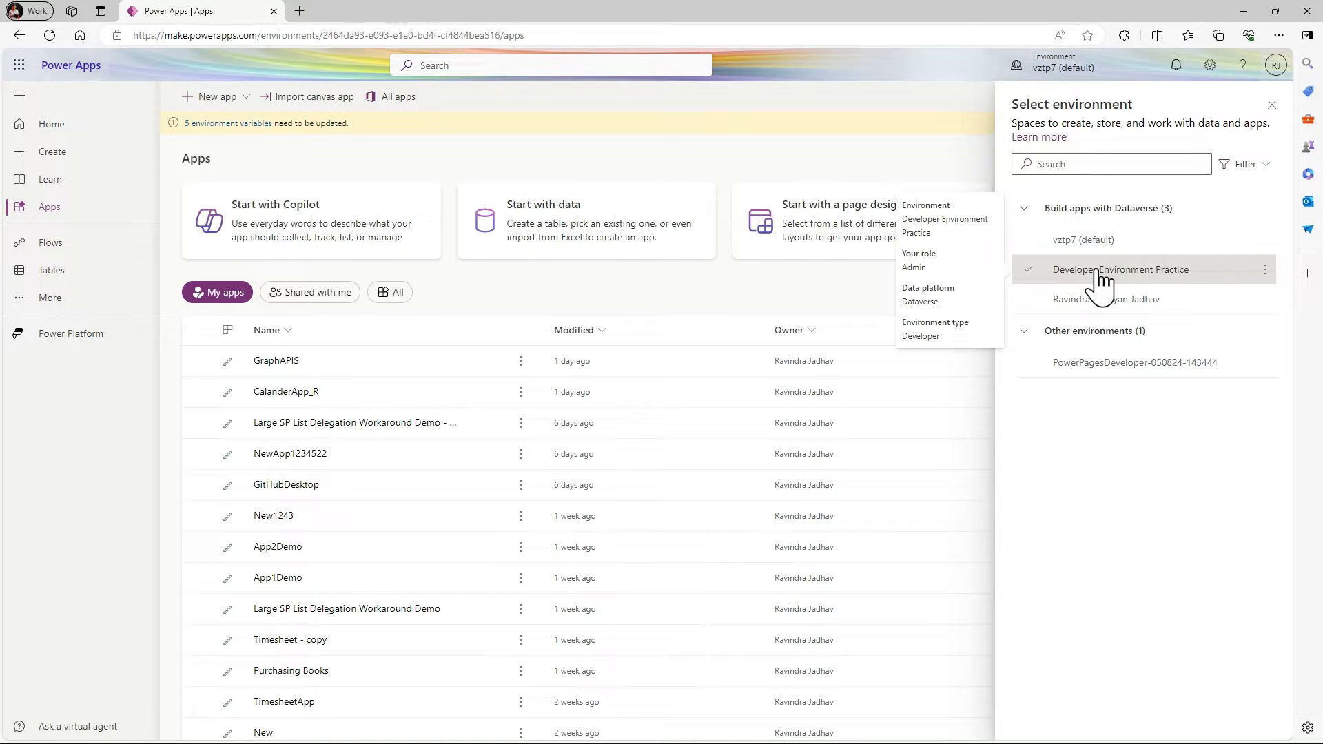
# Switch to the Developer Environment Practice environment, which has no apps yet.
pyautogui.click(1121, 269)
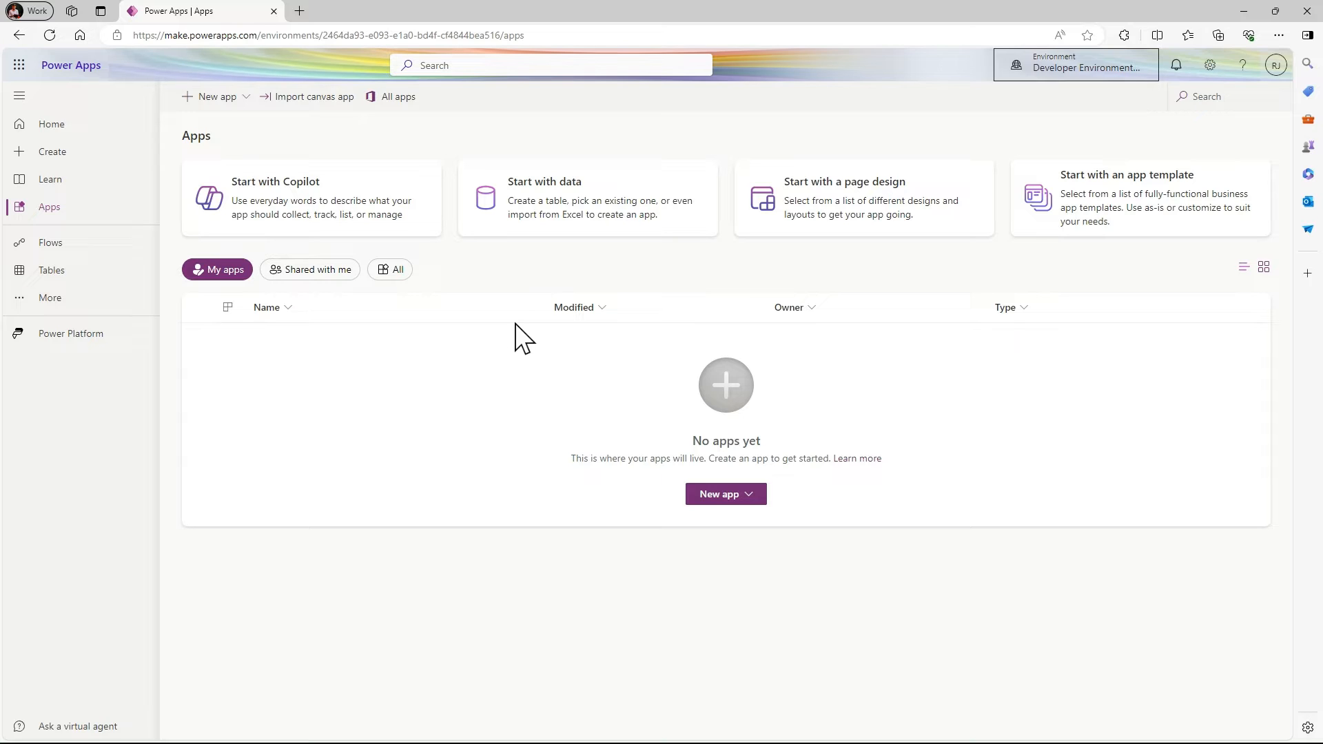
pyautogui.moveTo(49, 298)
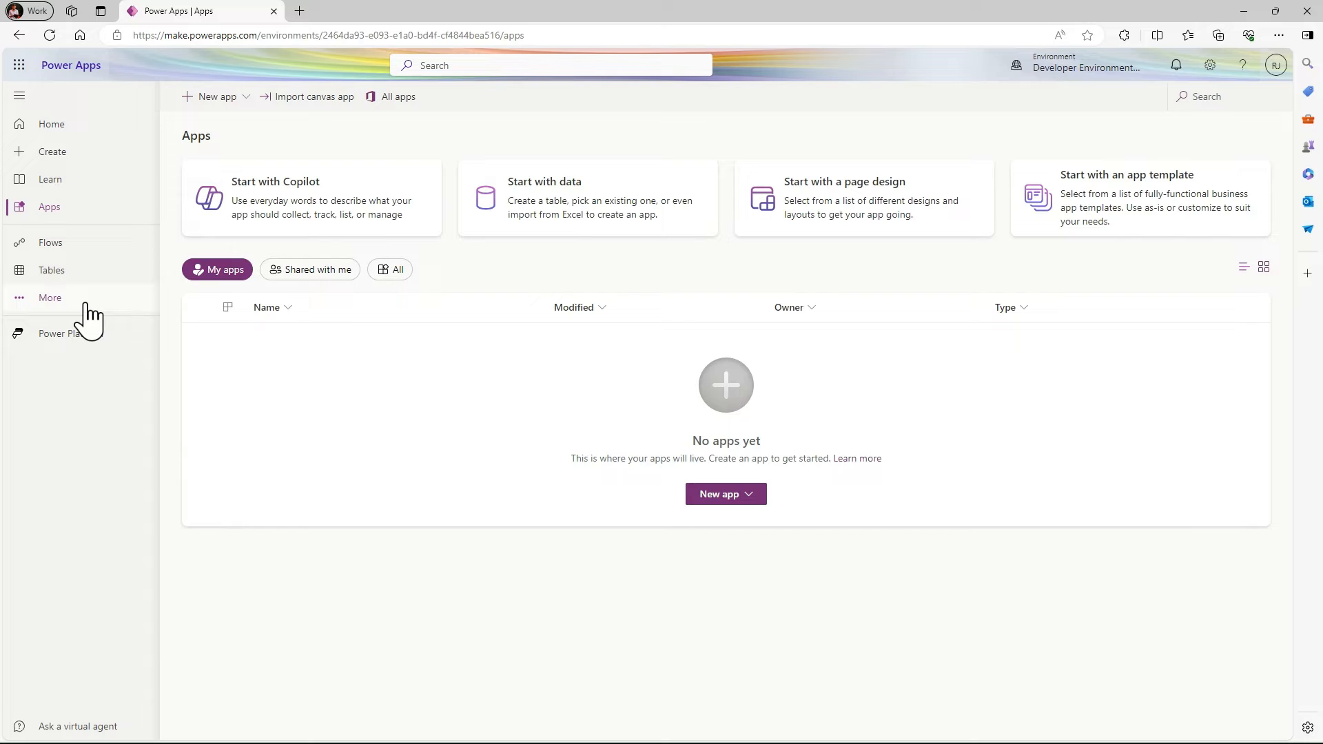
# Pin Solutions in the left navigation and show this environment's solutions list.
pyautogui.click(49, 297)
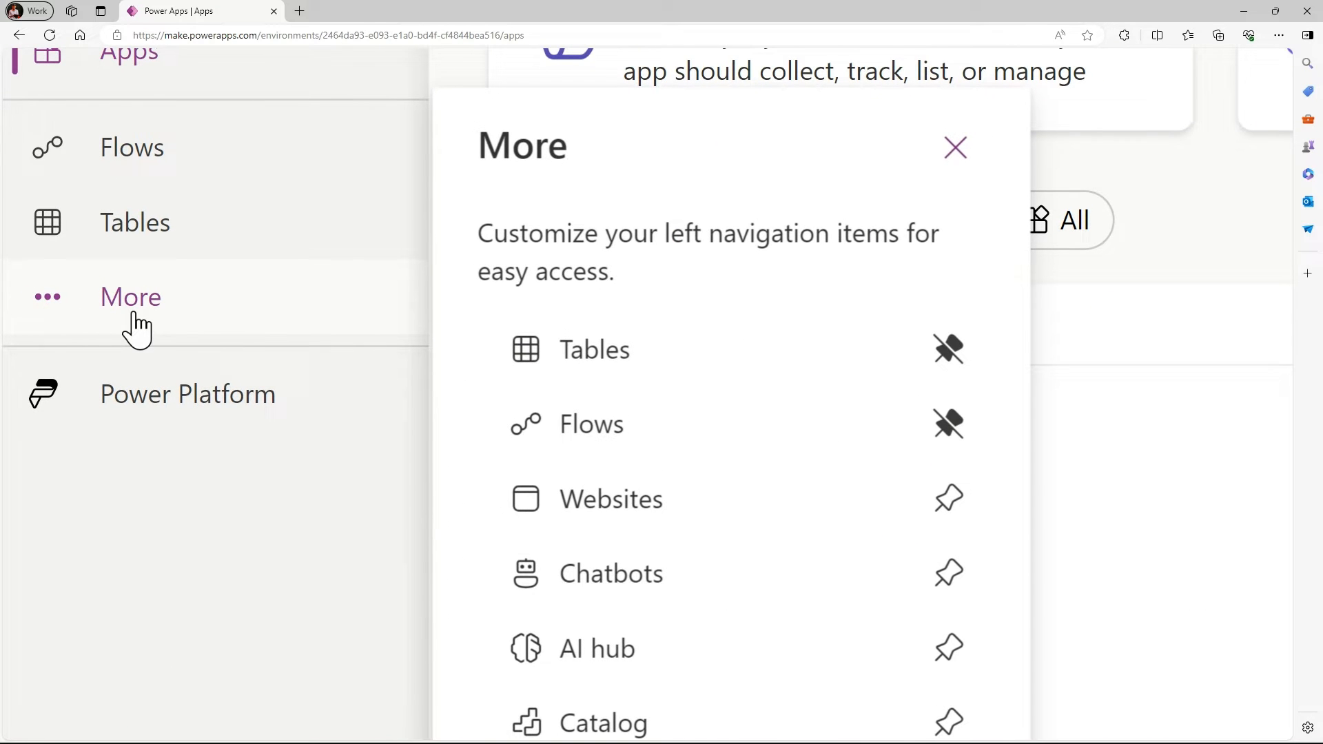
pyautogui.scroll(-3)
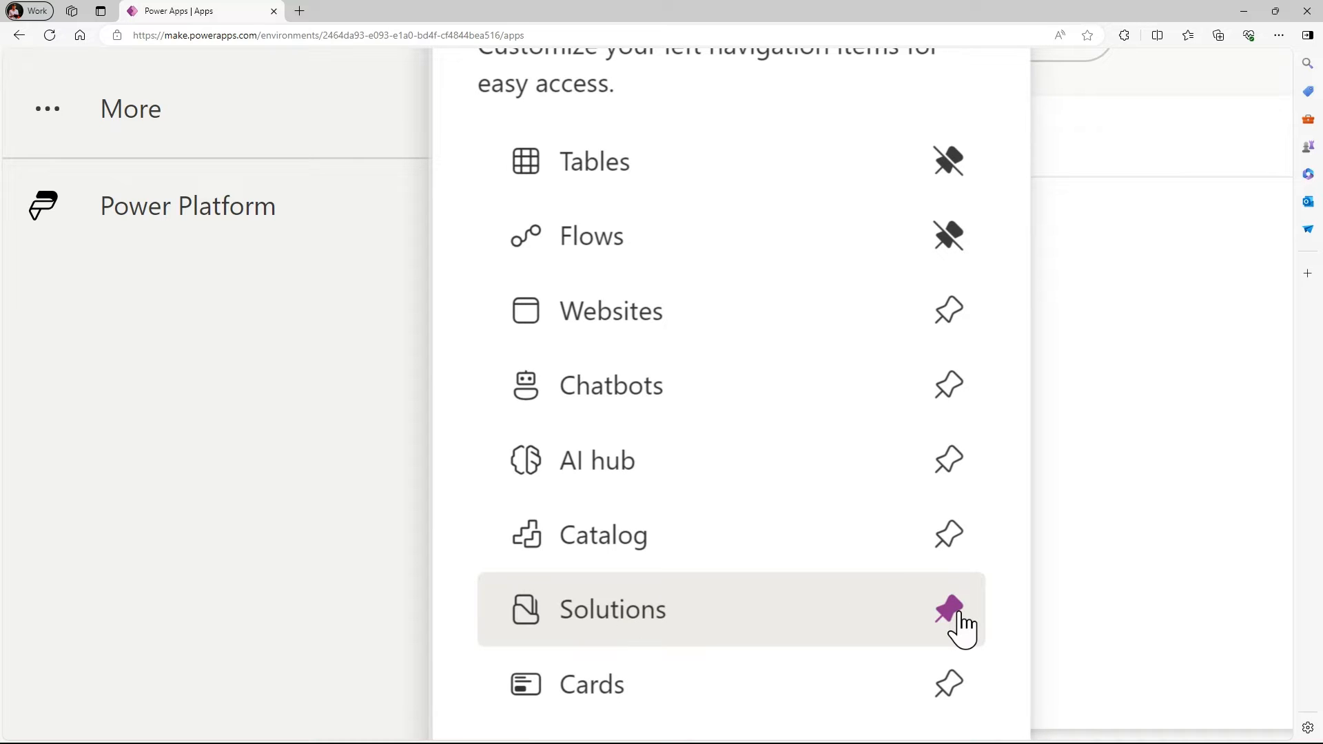
pyautogui.click(948, 609)
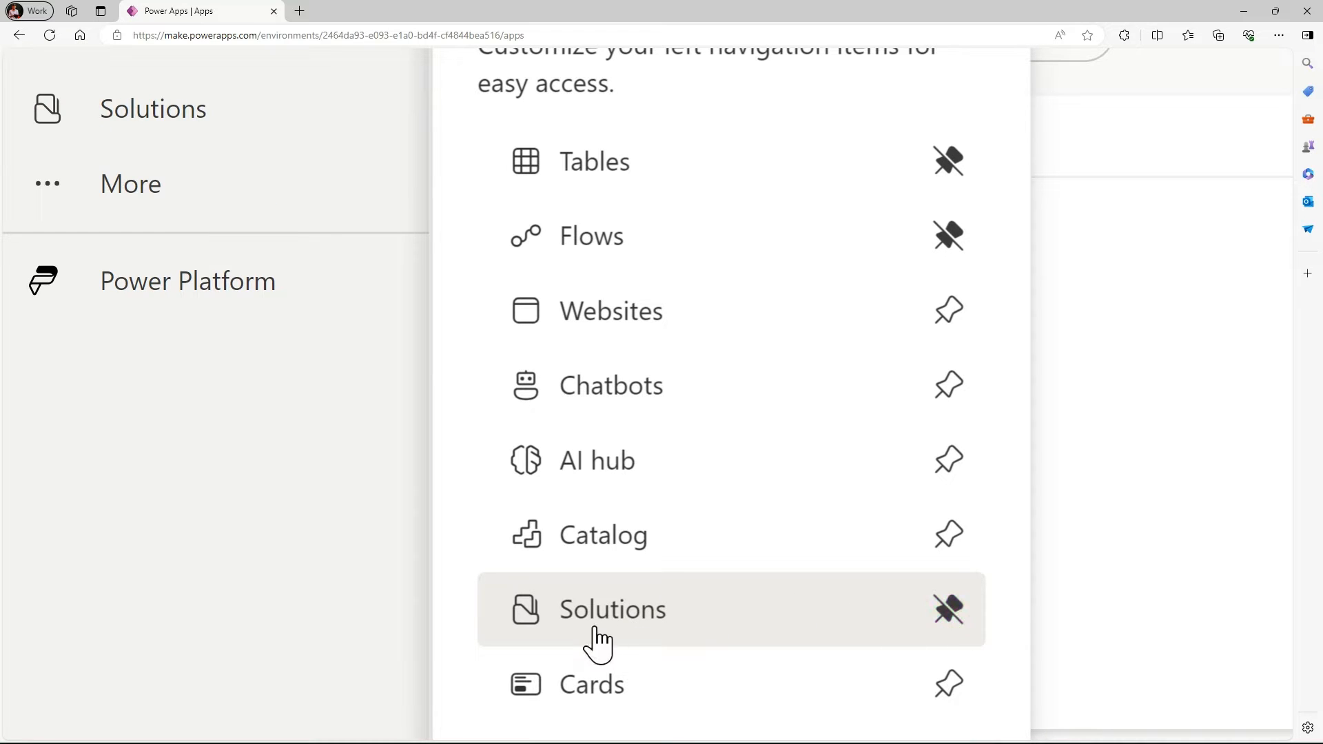
pyautogui.click(612, 609)
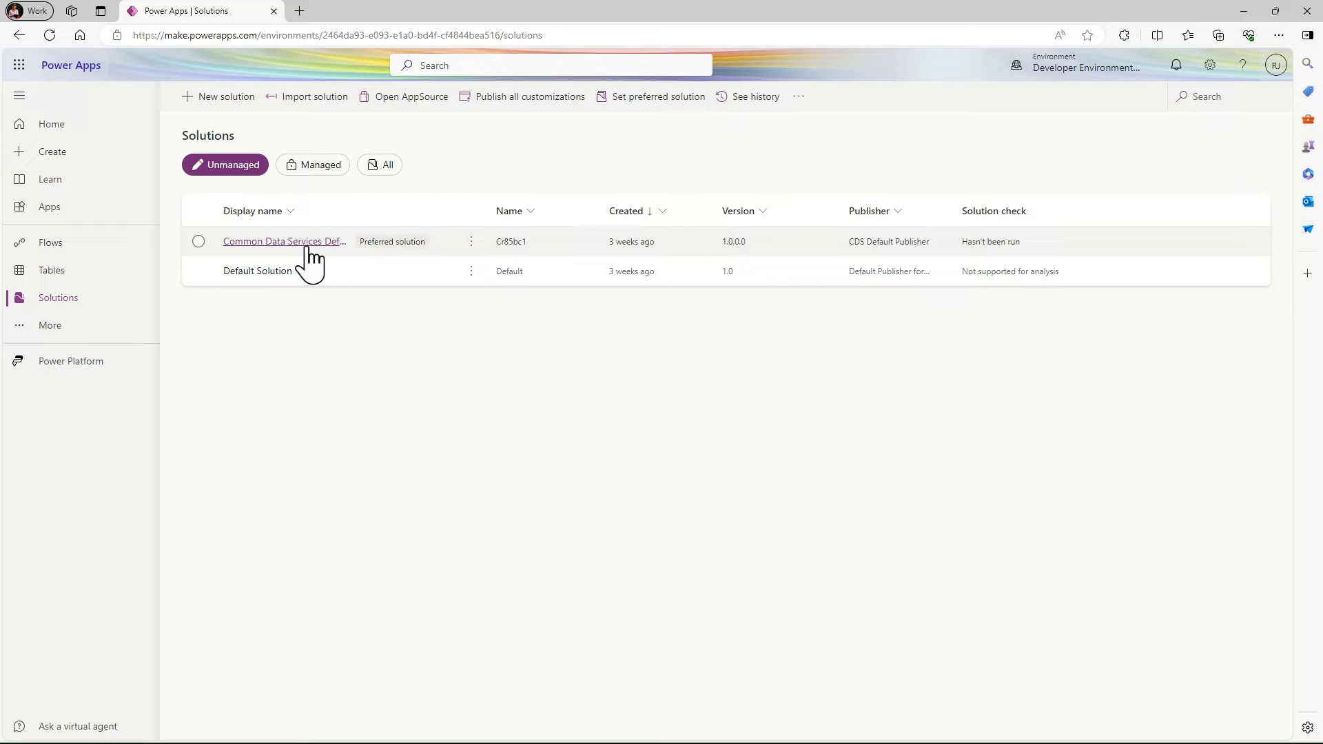
pyautogui.moveTo(313, 283)
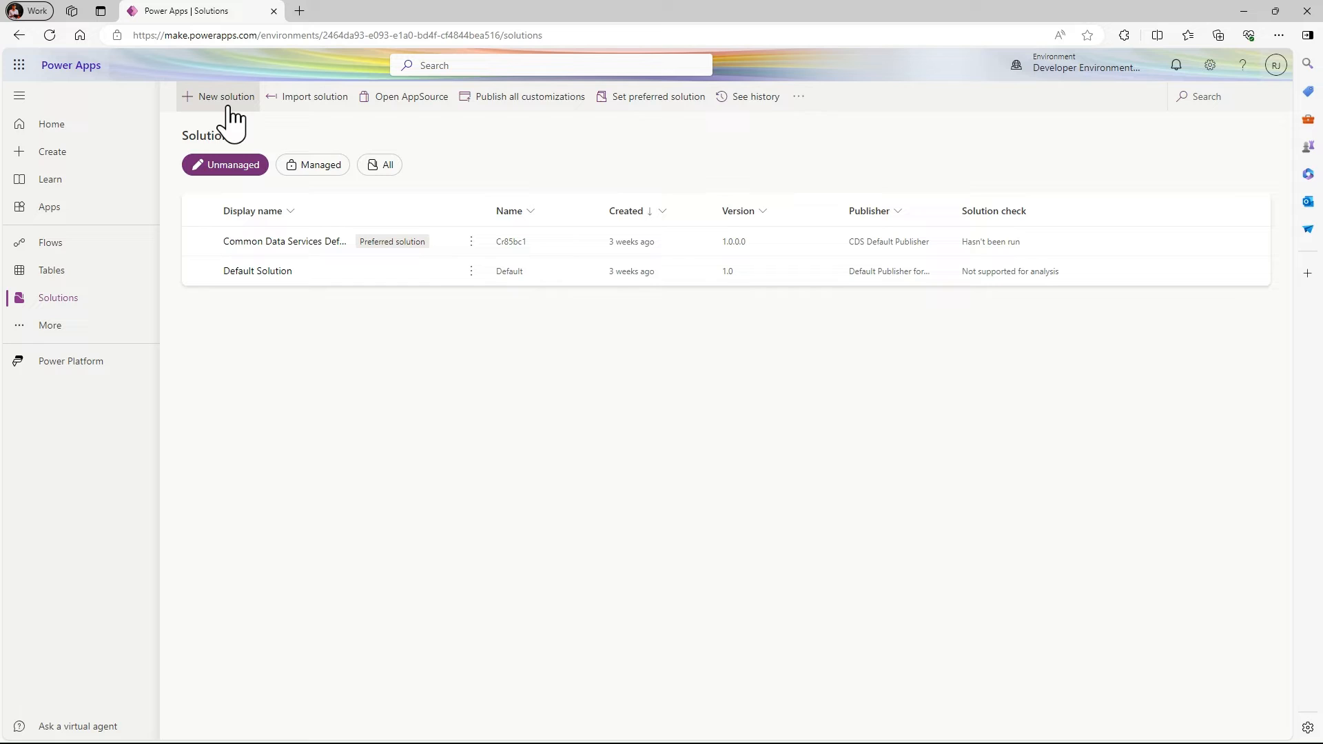
# Begin a new solution with display name 'Practice solution' and autofilled name Practicesolution.
pyautogui.click(225, 96)
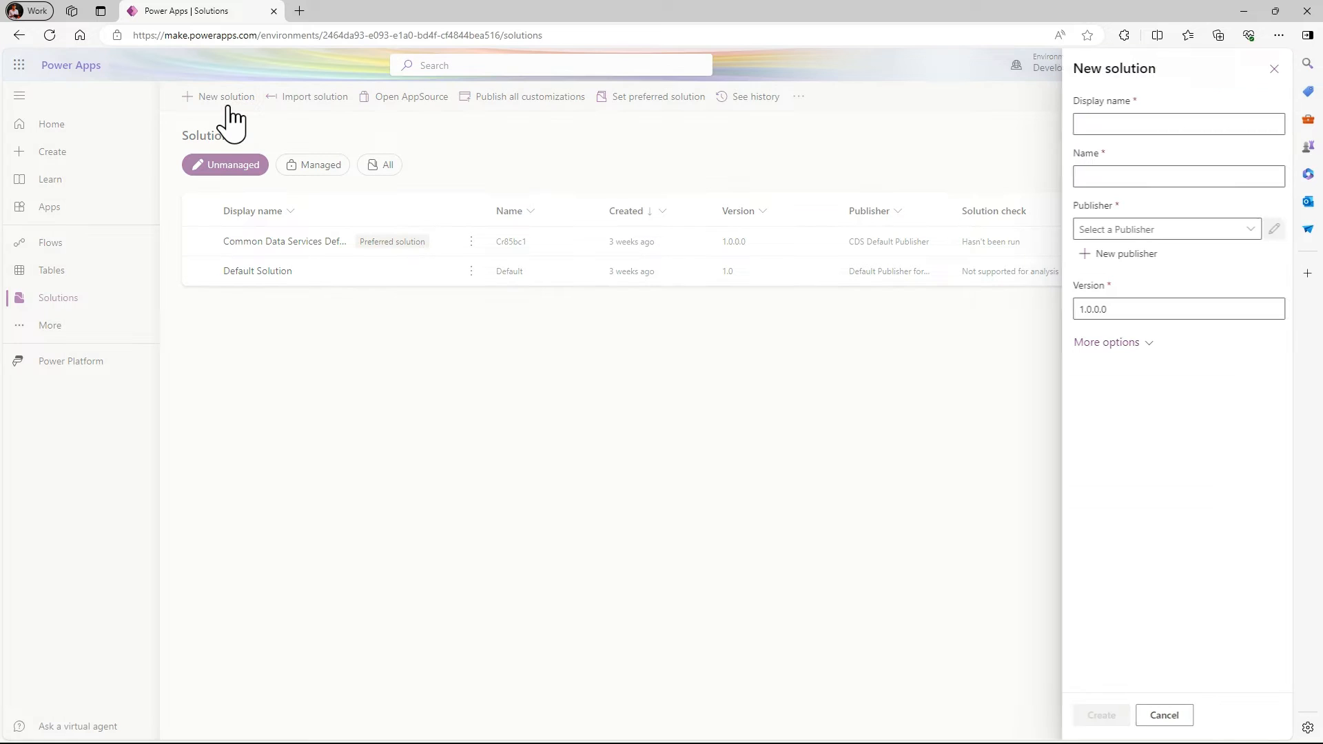
pyautogui.click(1176, 124)
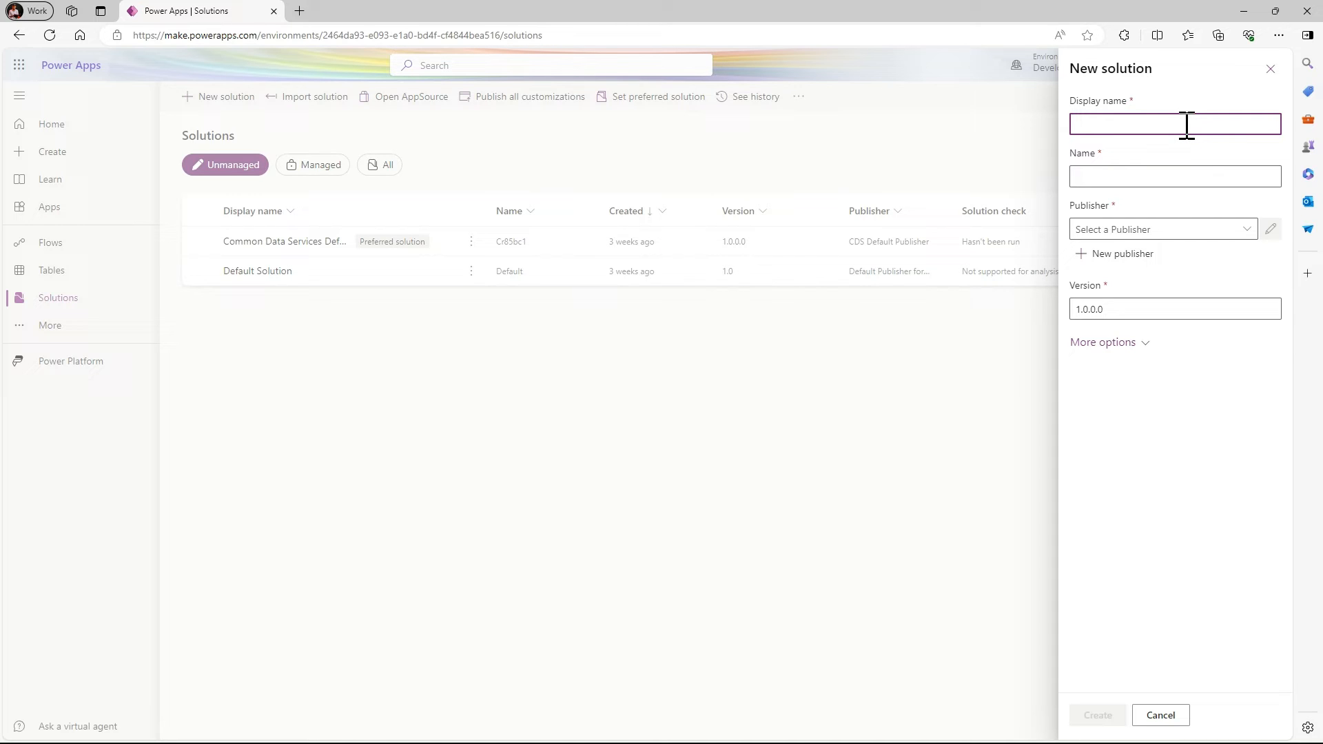
pyautogui.write('Practice solution')
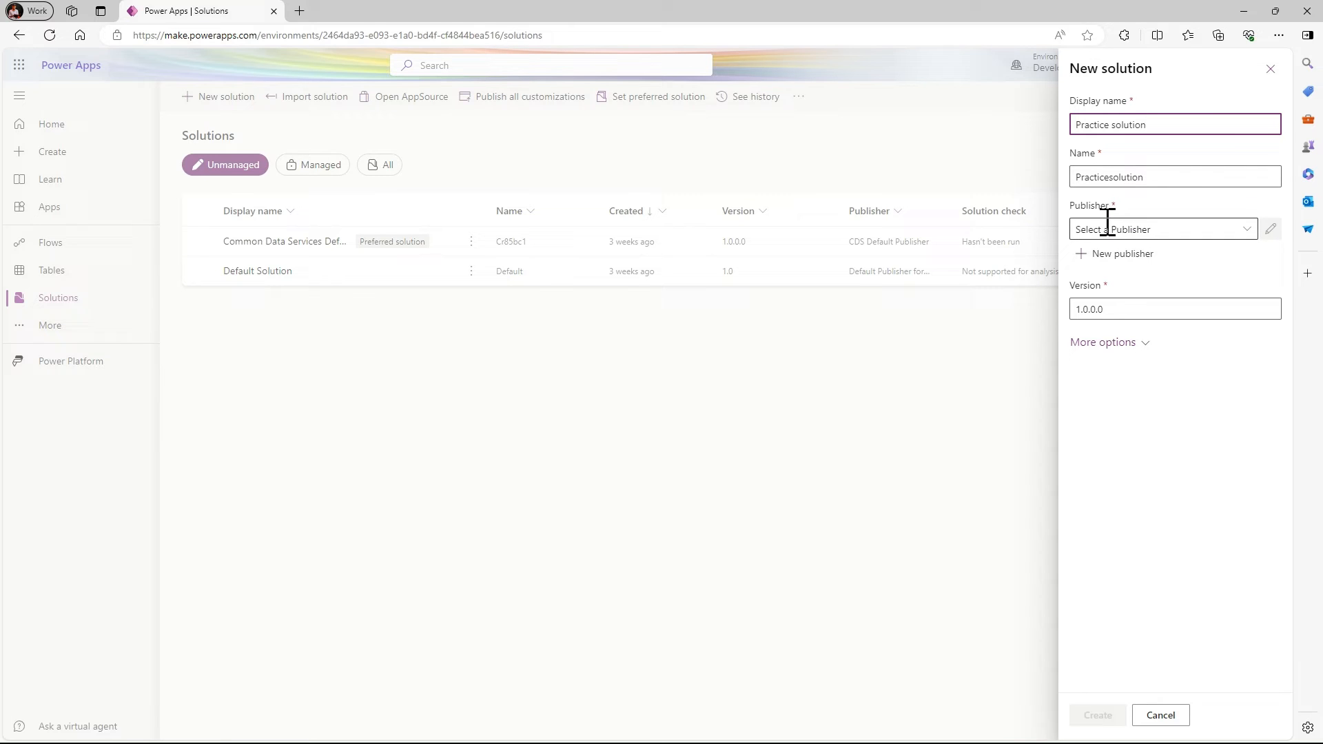
pyautogui.doubleClick(1089, 205)
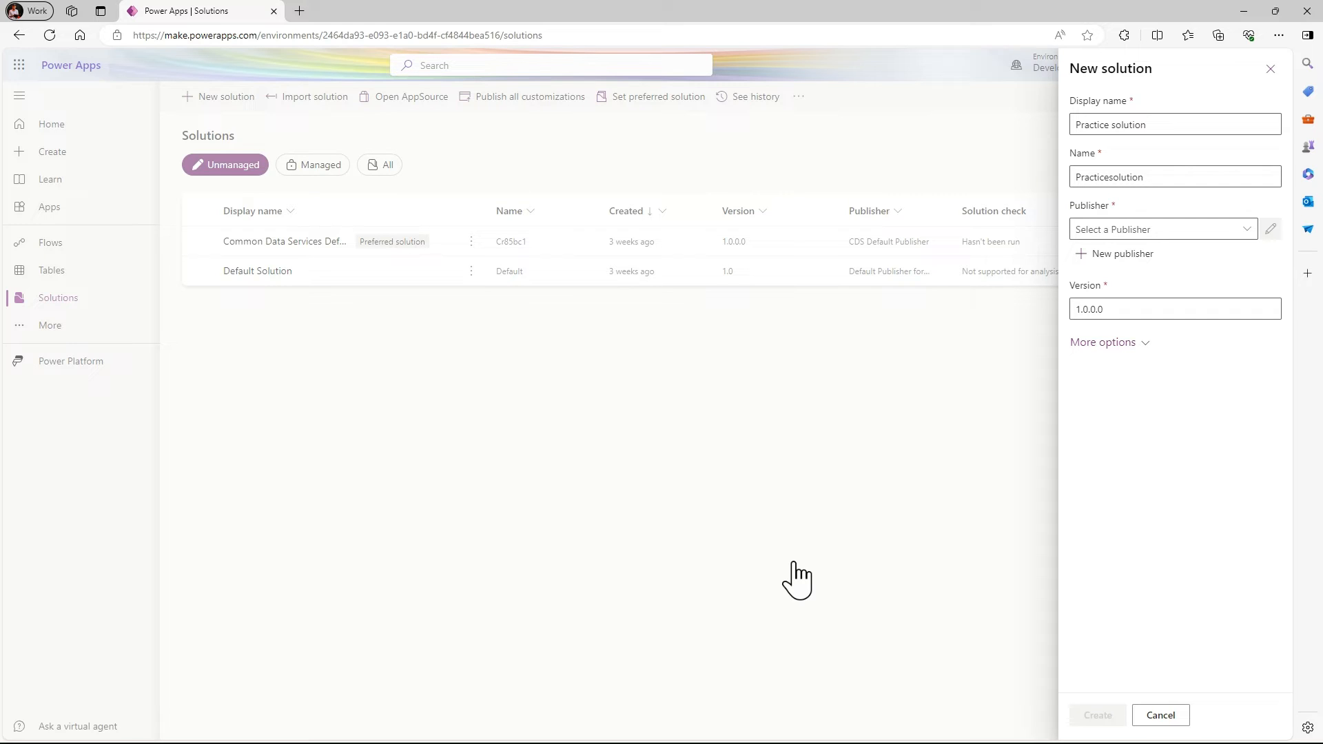
pyautogui.moveTo(257, 292)
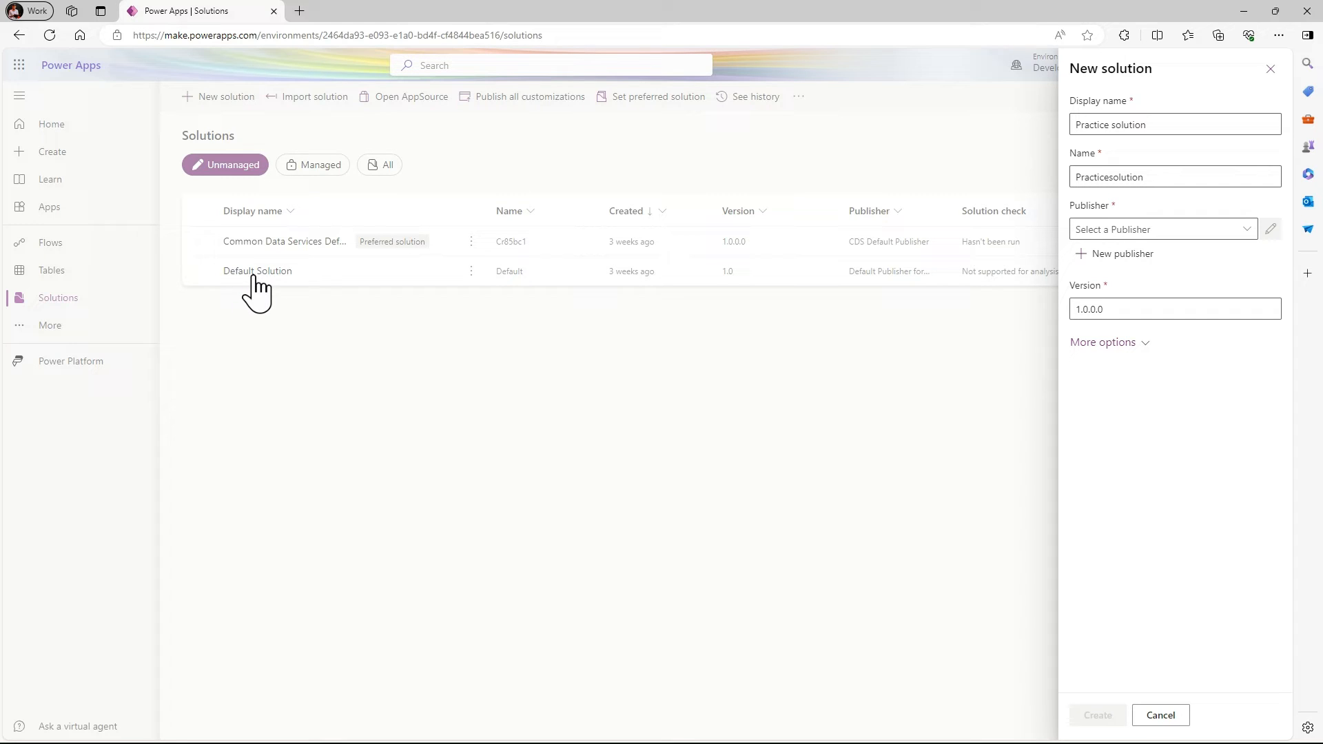
pyautogui.moveTo(313, 307)
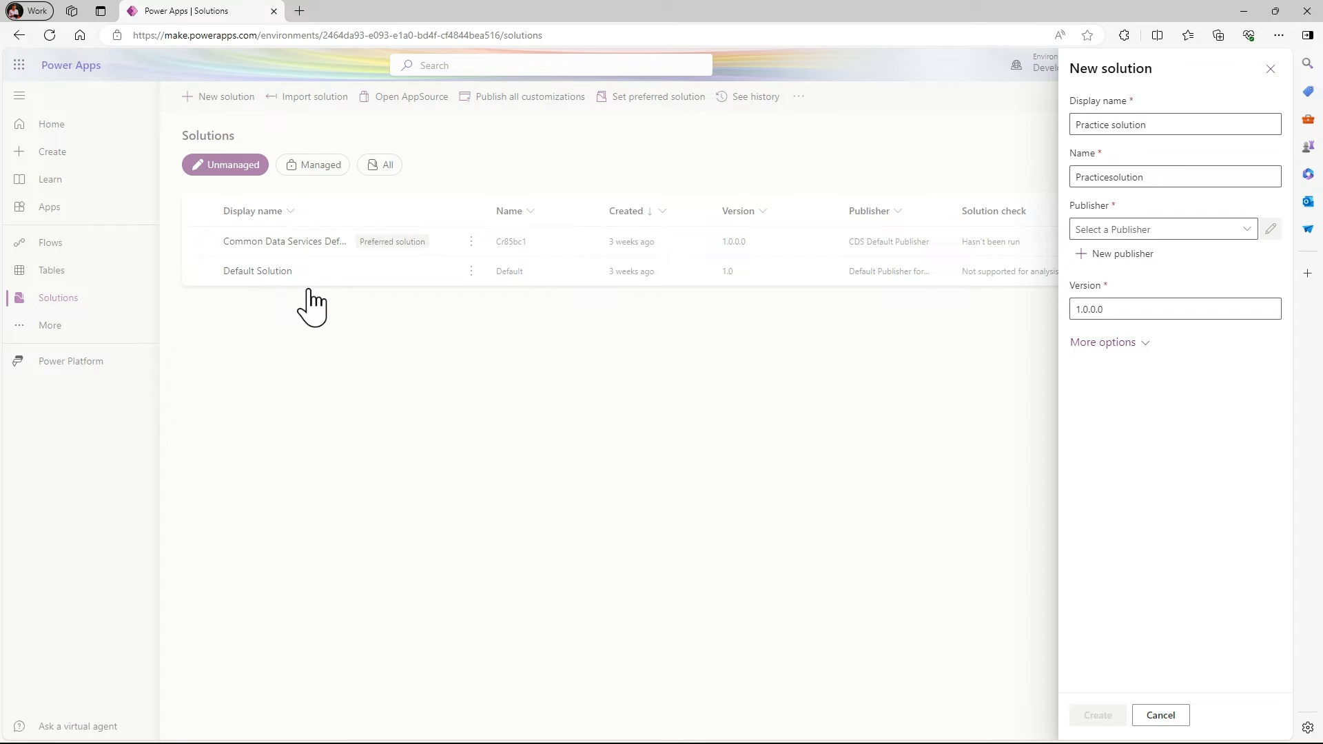
pyautogui.moveTo(909, 303)
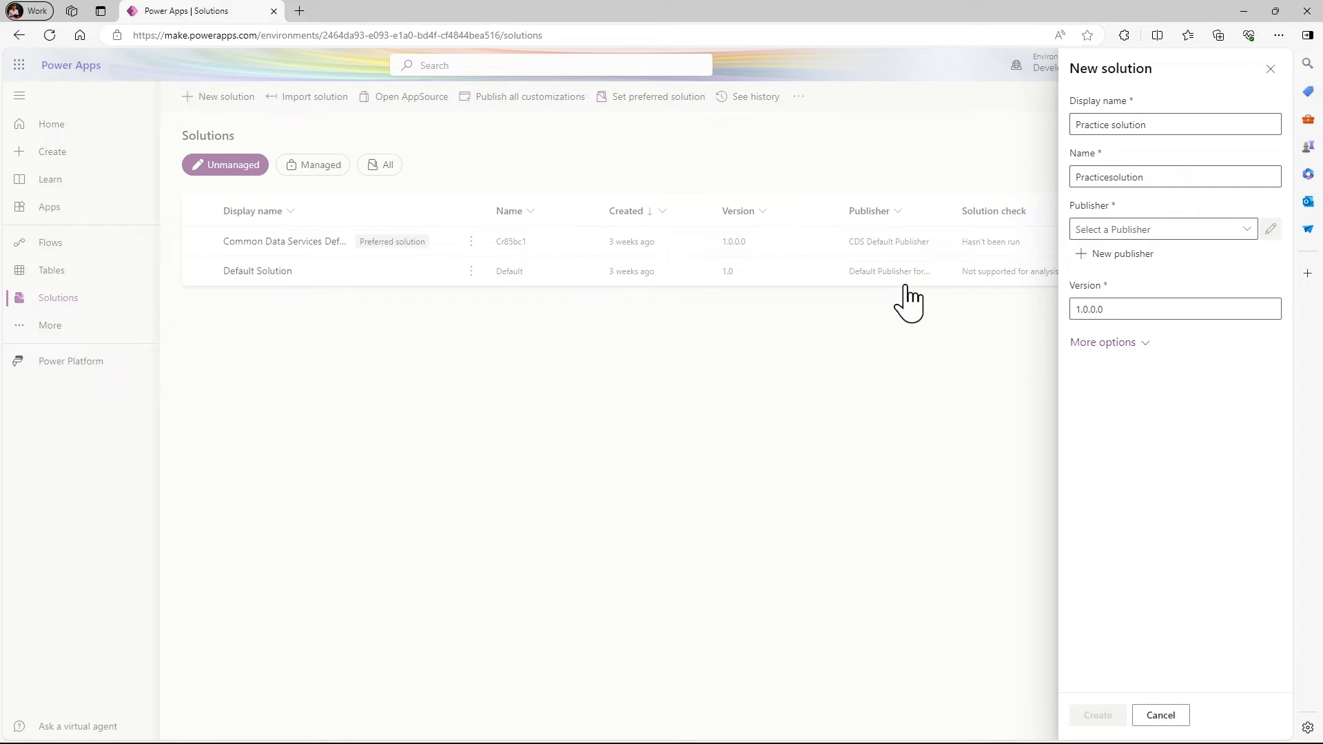
pyautogui.moveTo(909, 291)
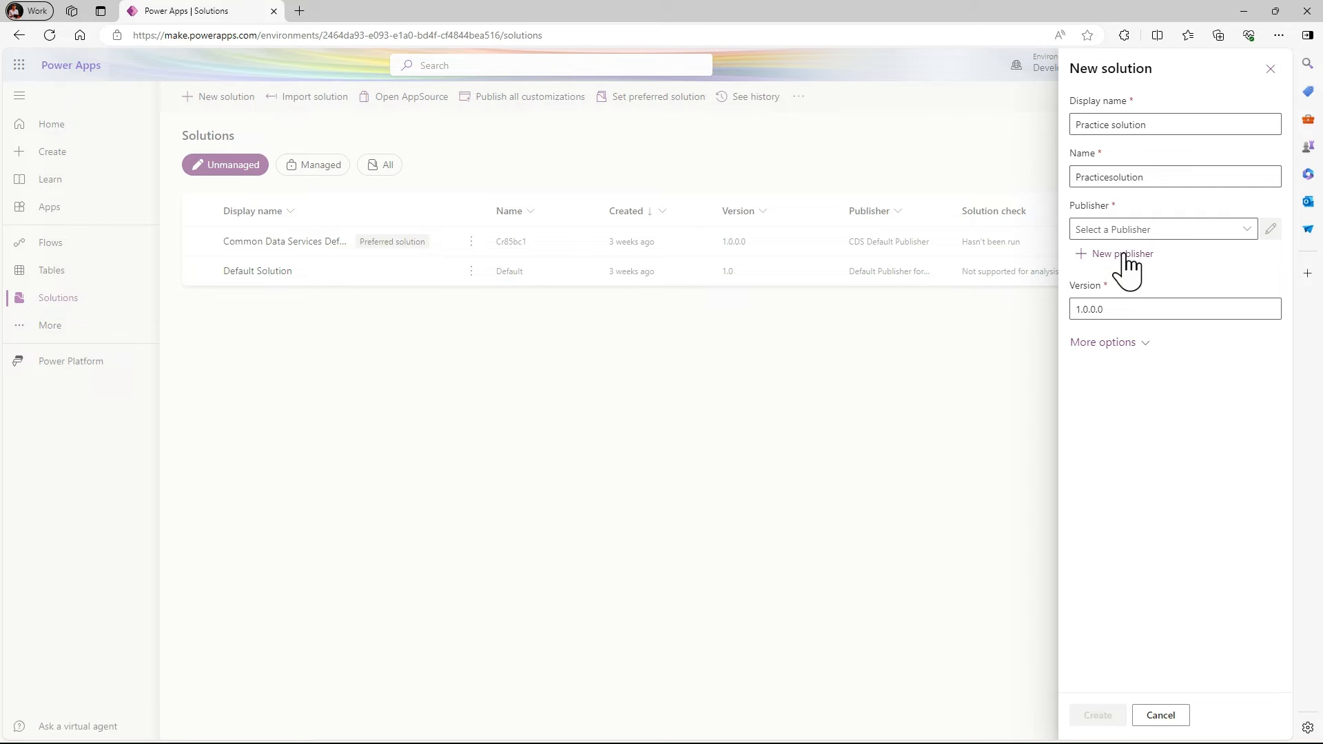
# Start a new publisher with display name 'New Publisher' and its unique name filled in.
pyautogui.click(1123, 253)
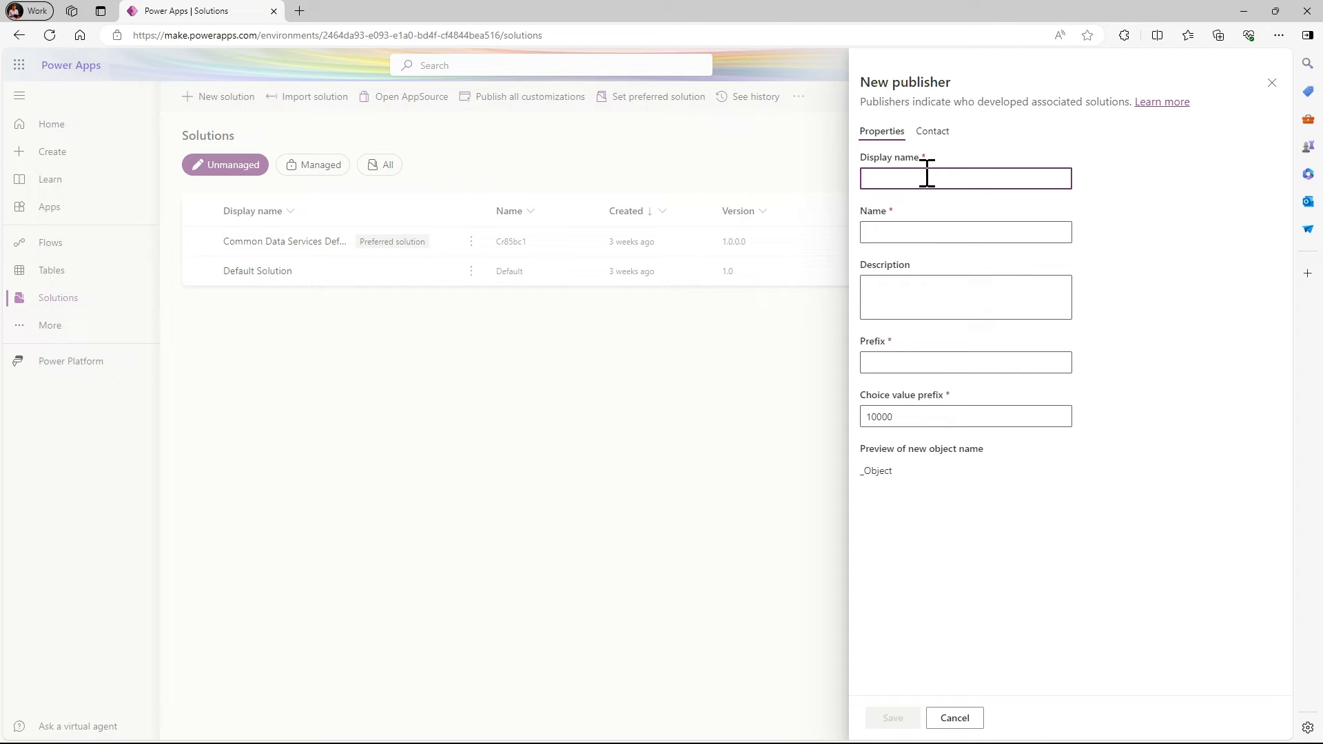
pyautogui.write('NewPublisher')
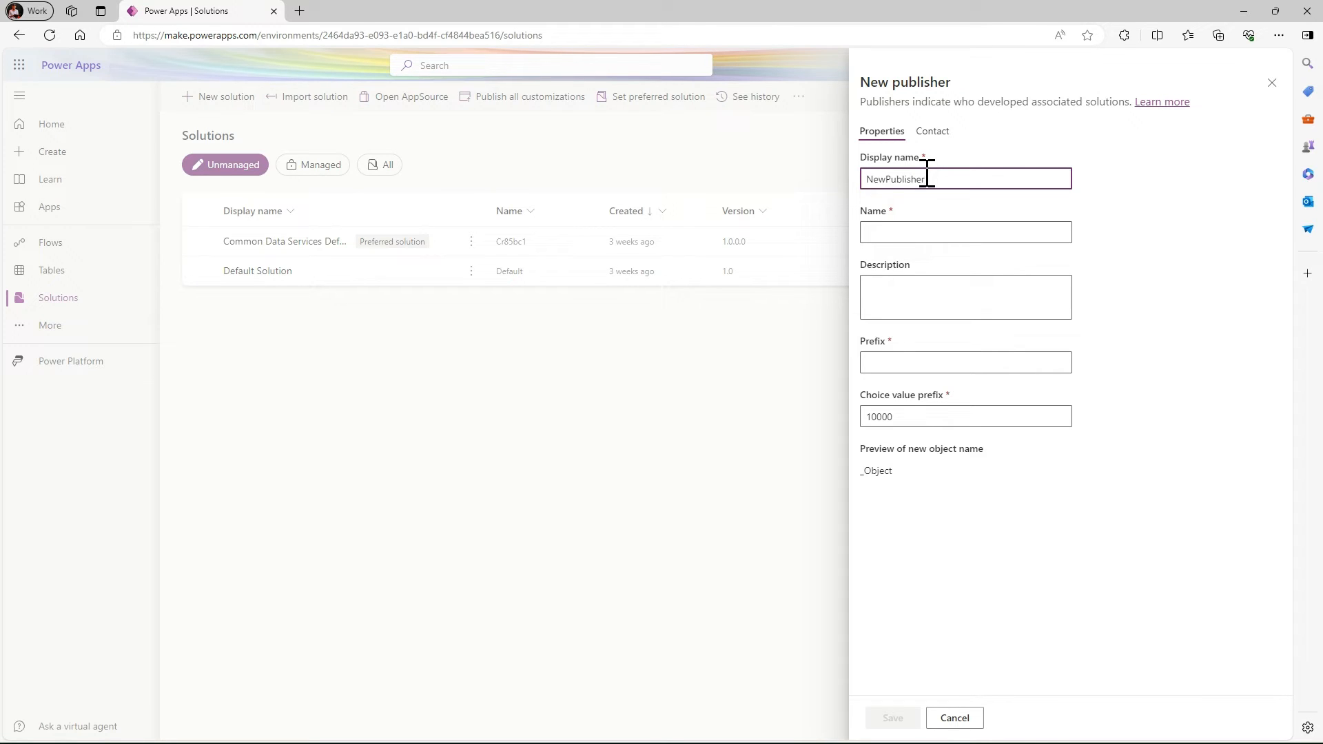
pyautogui.click(965, 232)
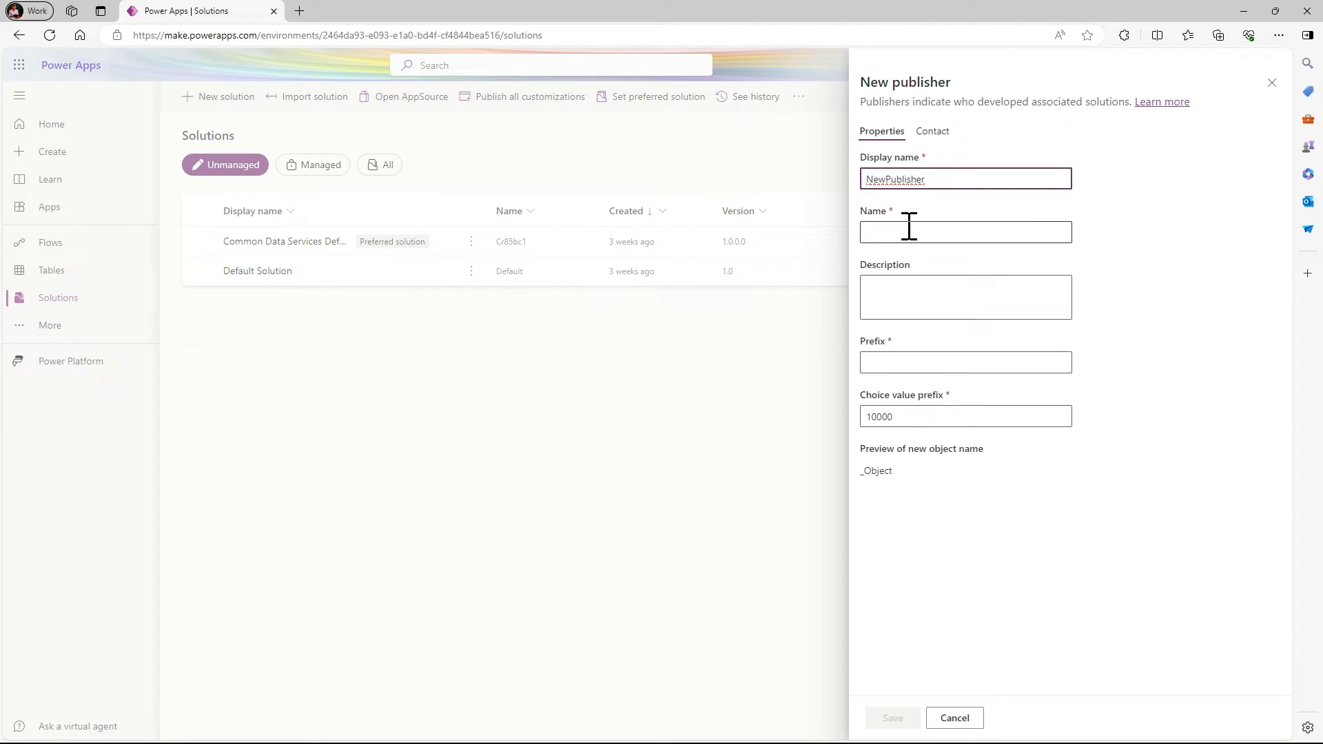
pyautogui.click(965, 177)
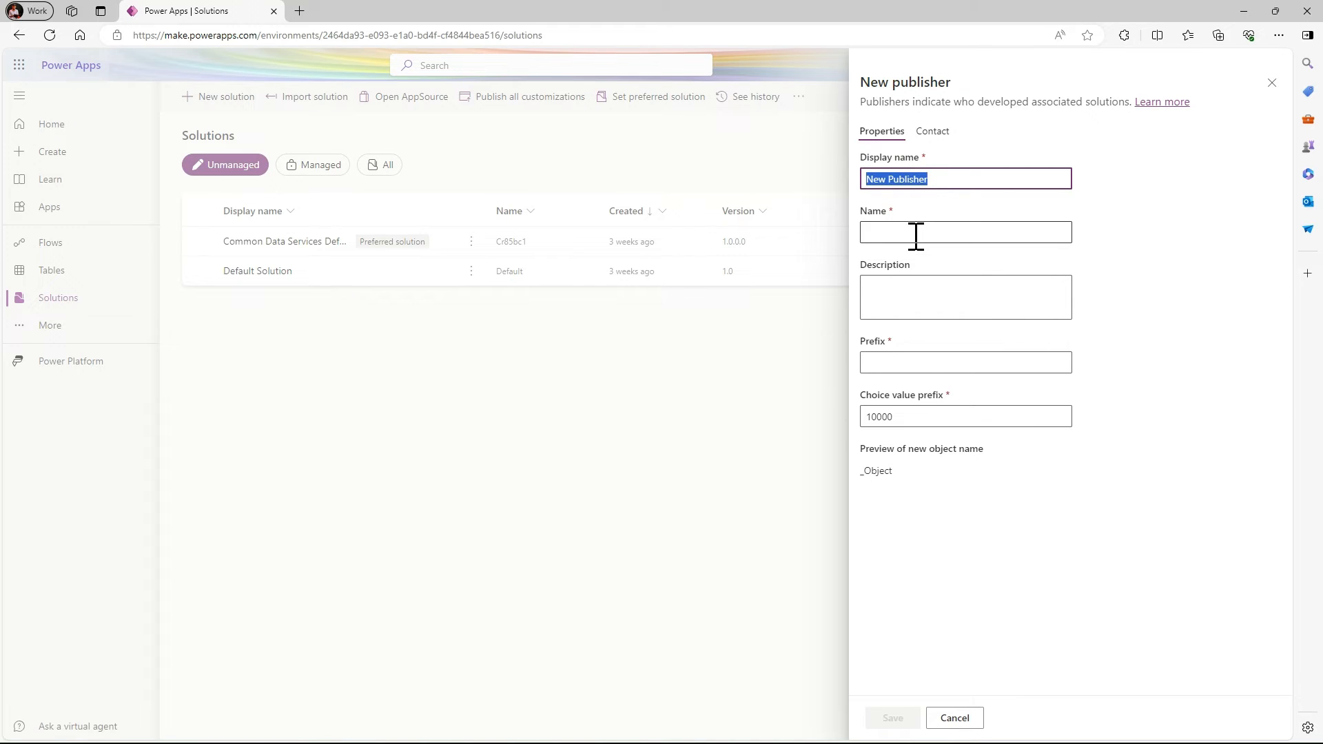
pyautogui.click(964, 231)
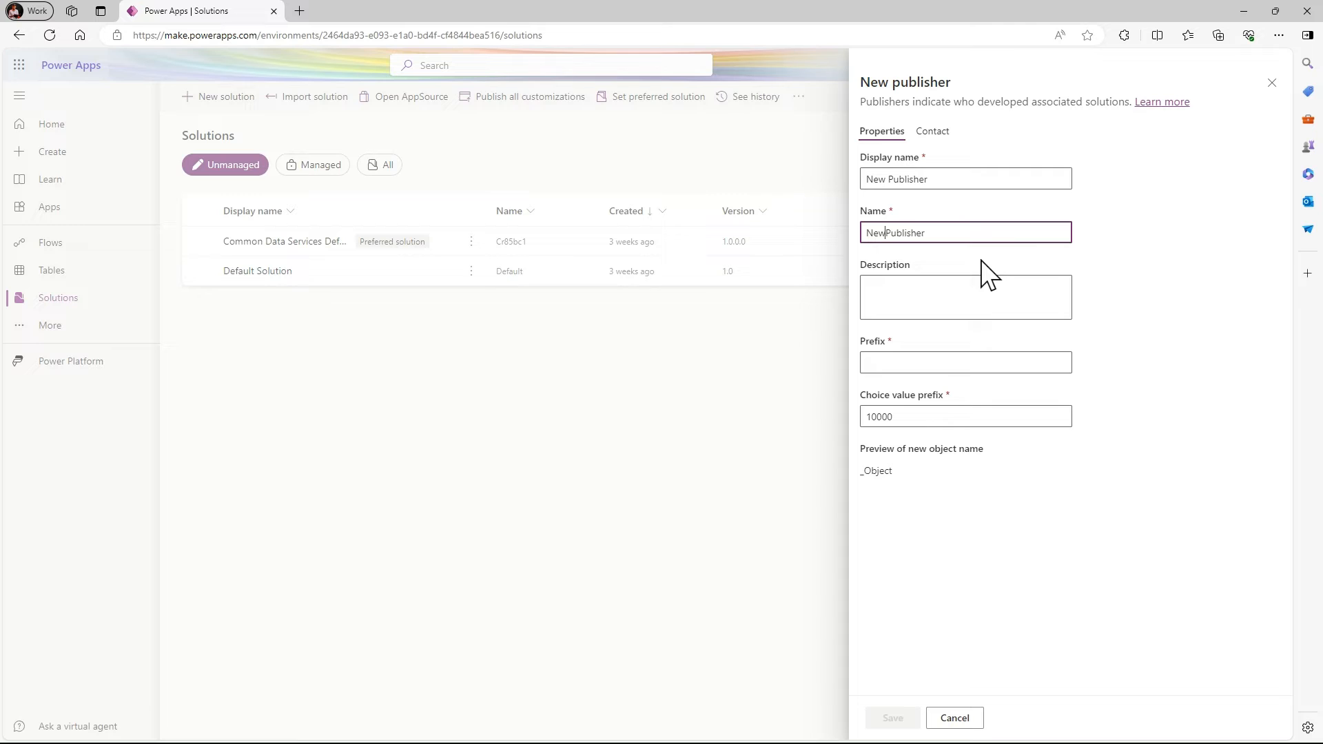
pyautogui.click(965, 296)
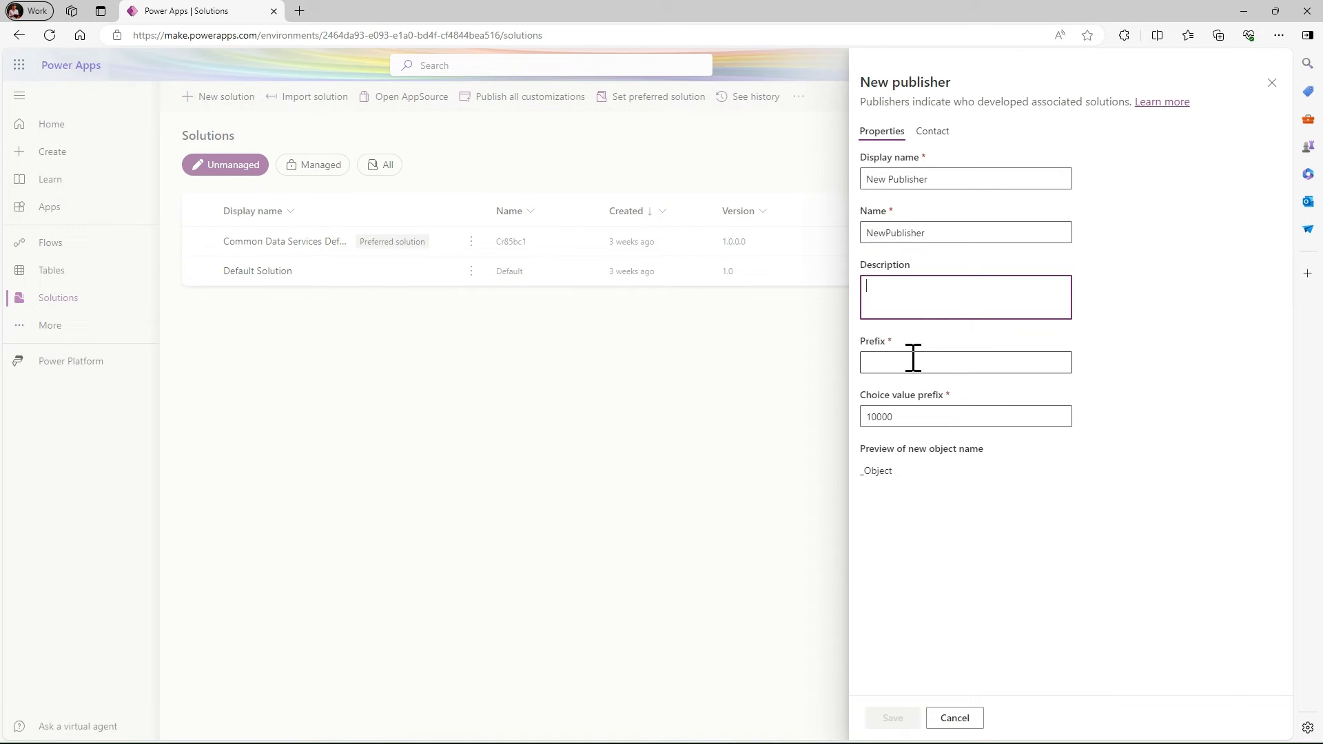
# Give the publisher the prefix 'abc' and save it.
pyautogui.click(965, 363)
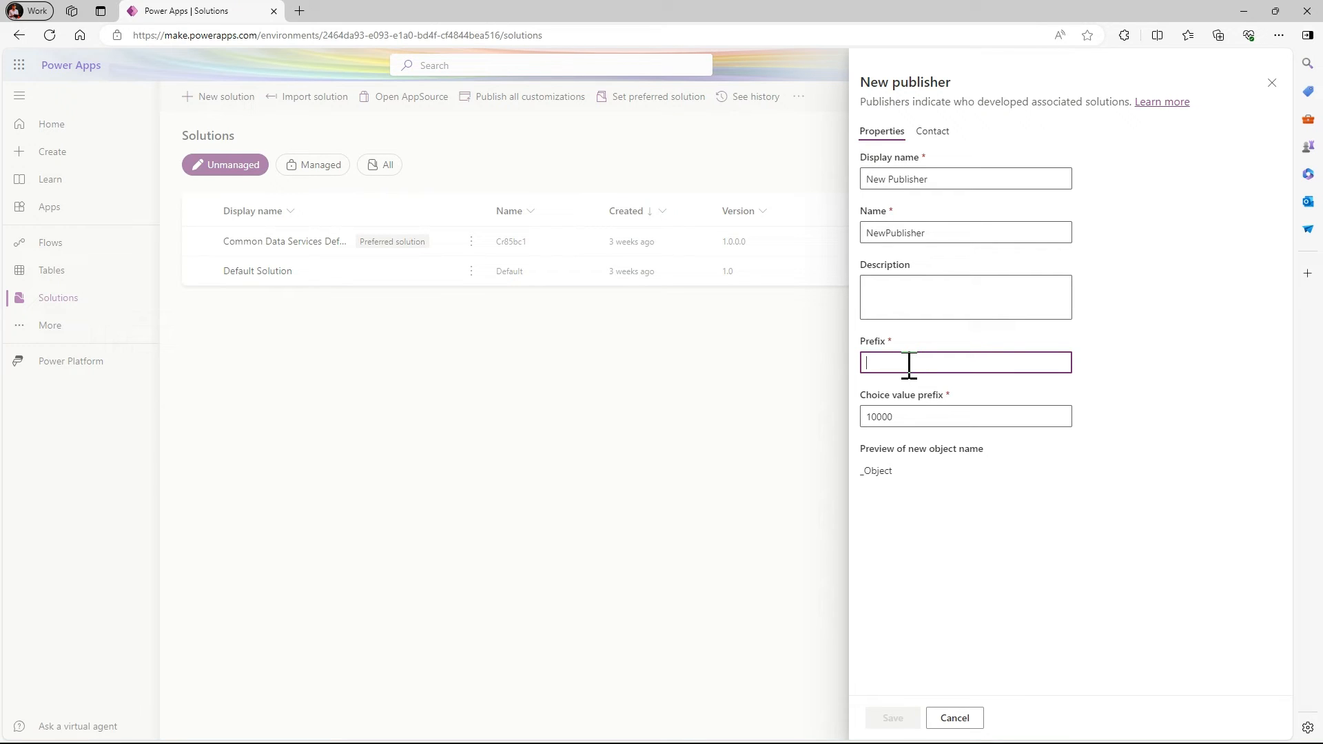
pyautogui.write('n')
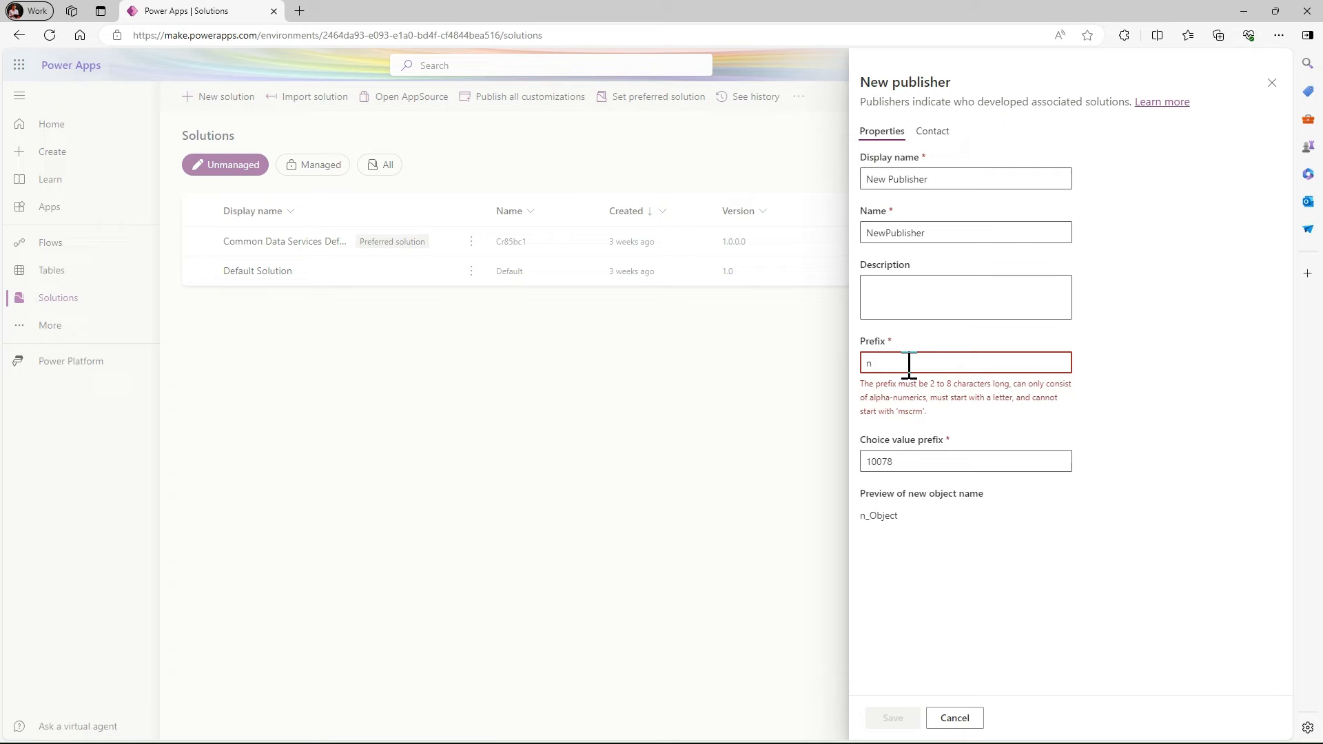
pyautogui.write('p')
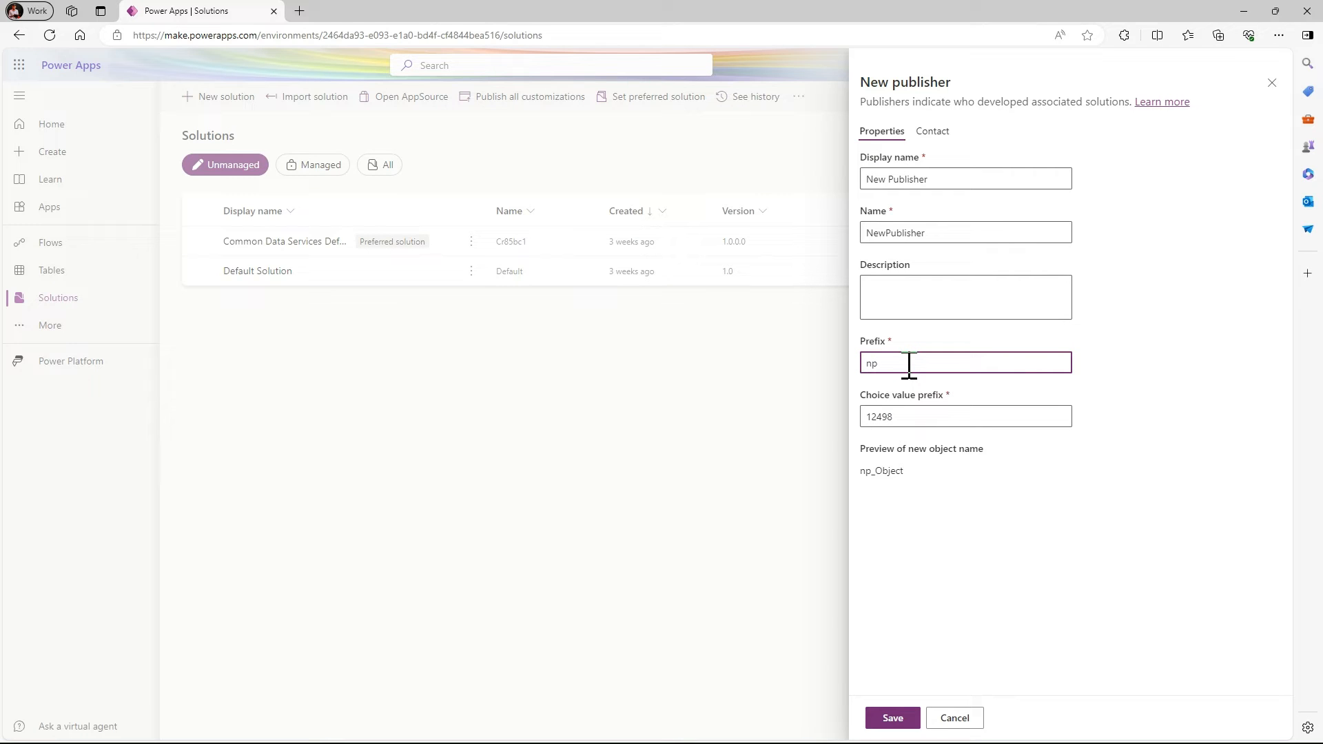
pyautogui.write('abc')
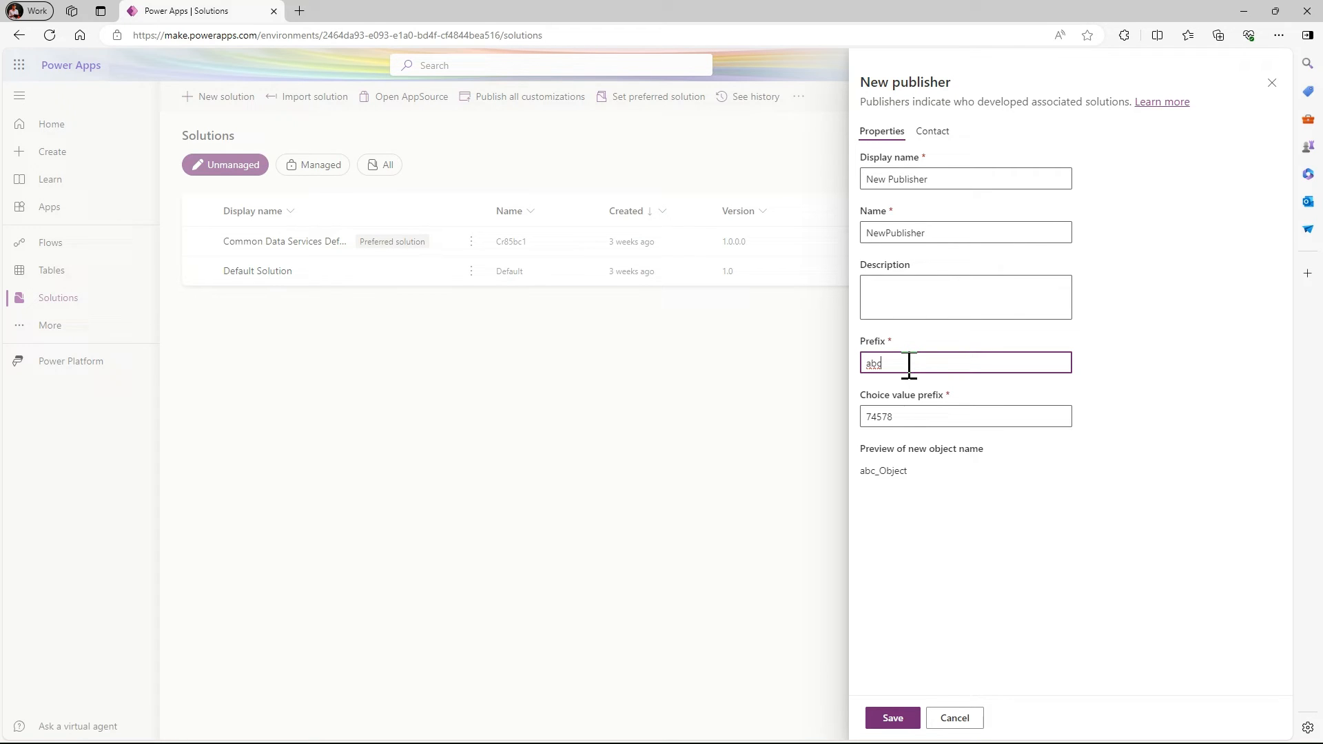
pyautogui.moveTo(894, 470)
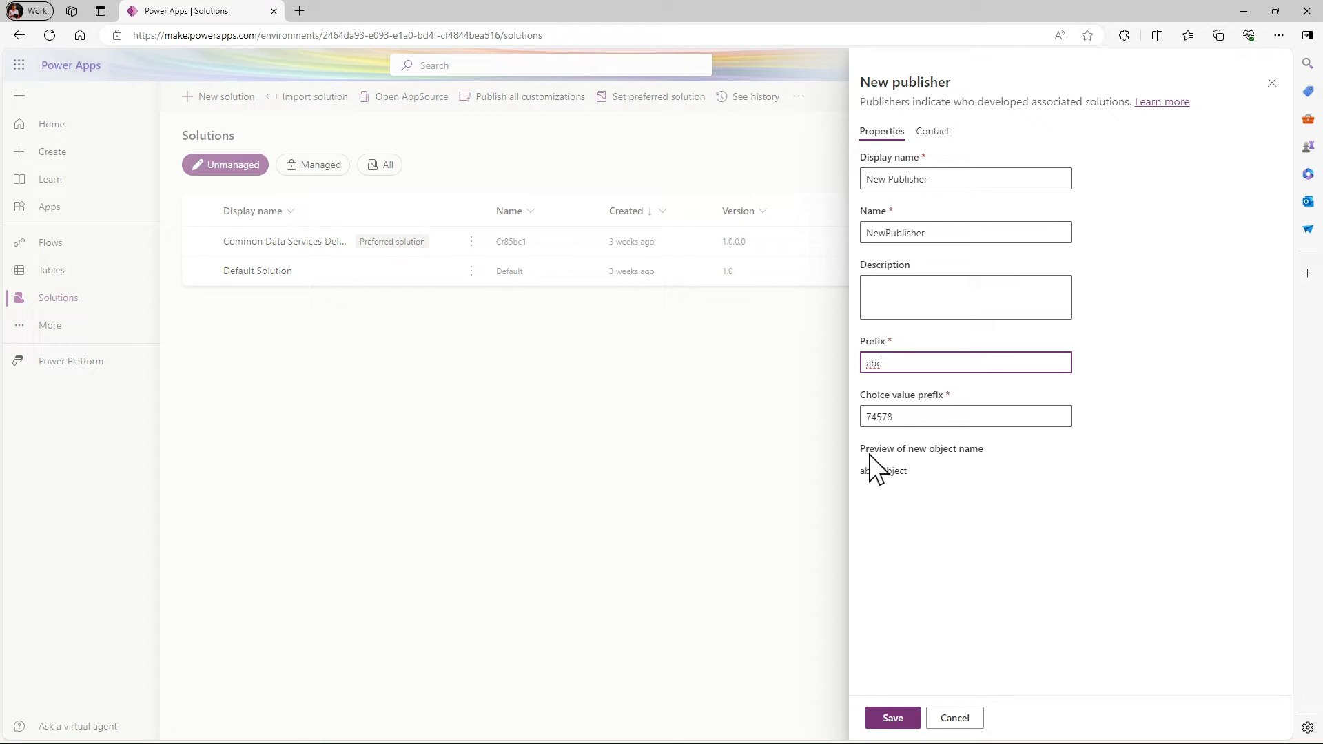
pyautogui.write('abc')
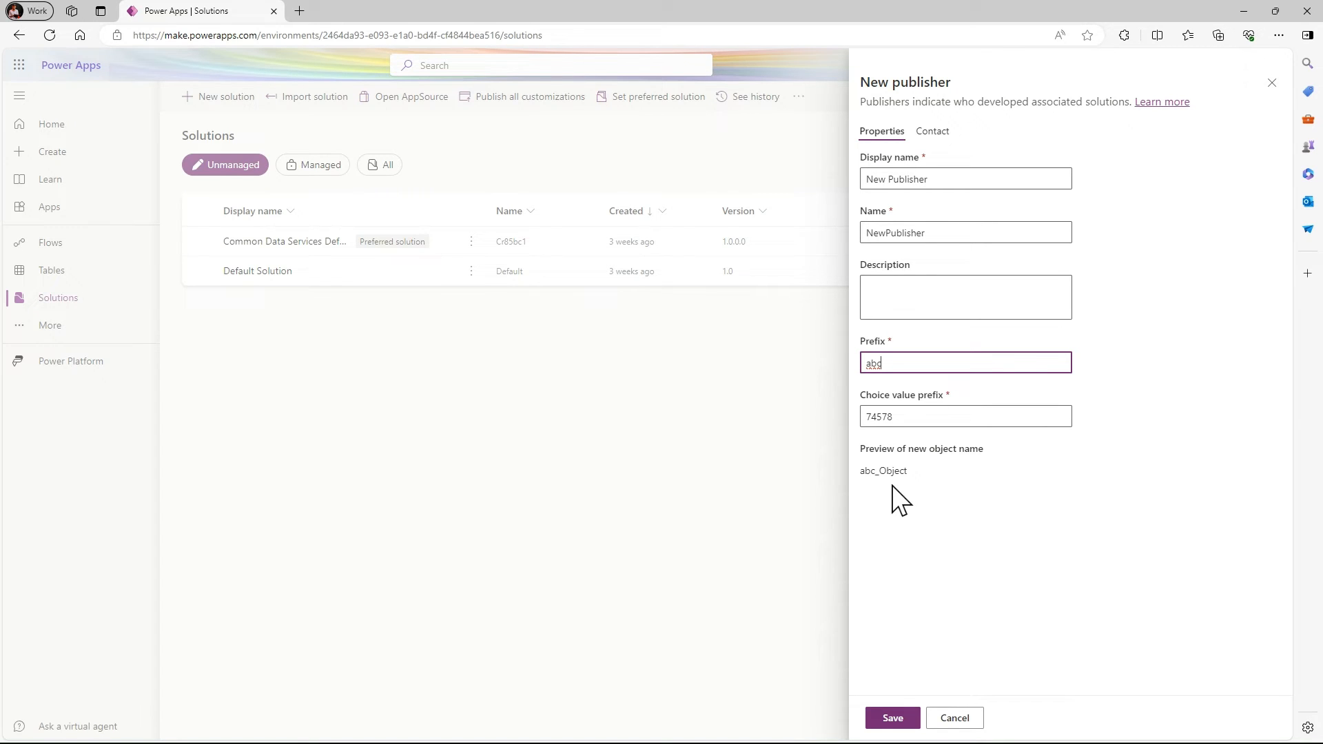
pyautogui.moveTo(907, 474)
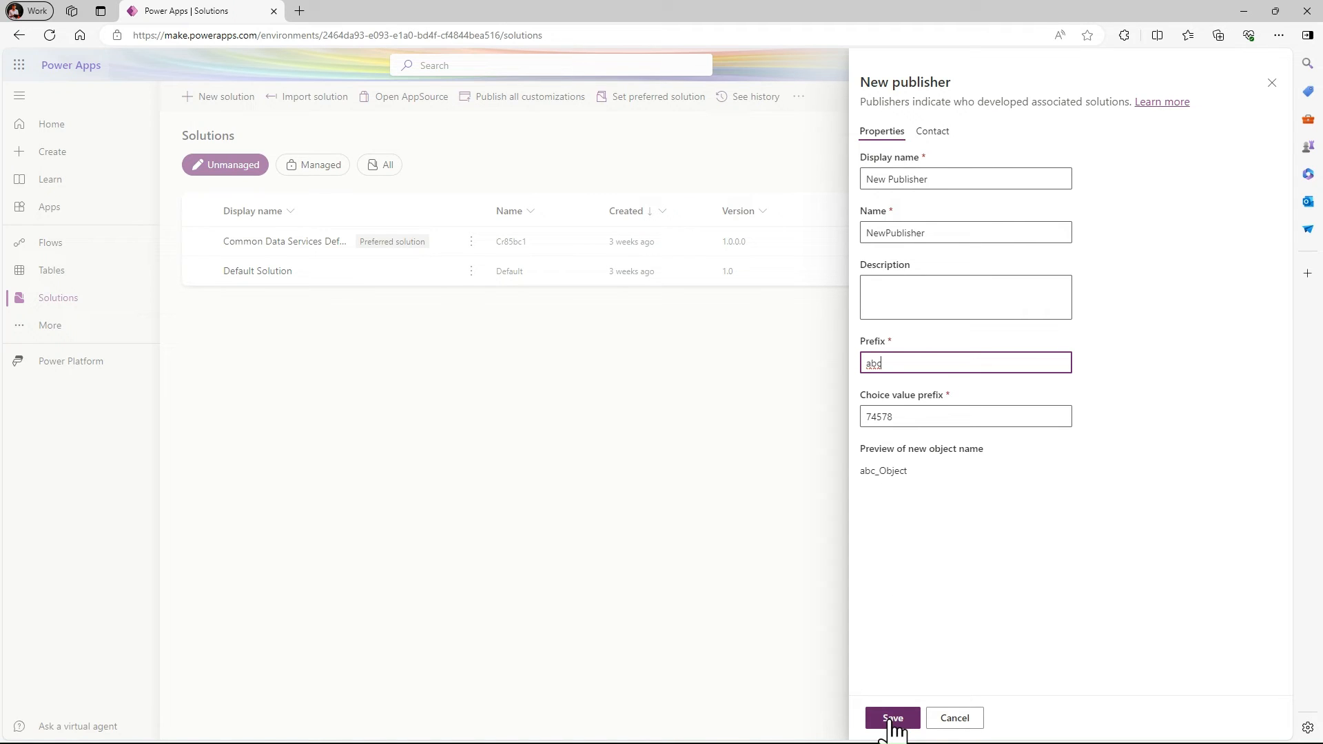
pyautogui.click(892, 717)
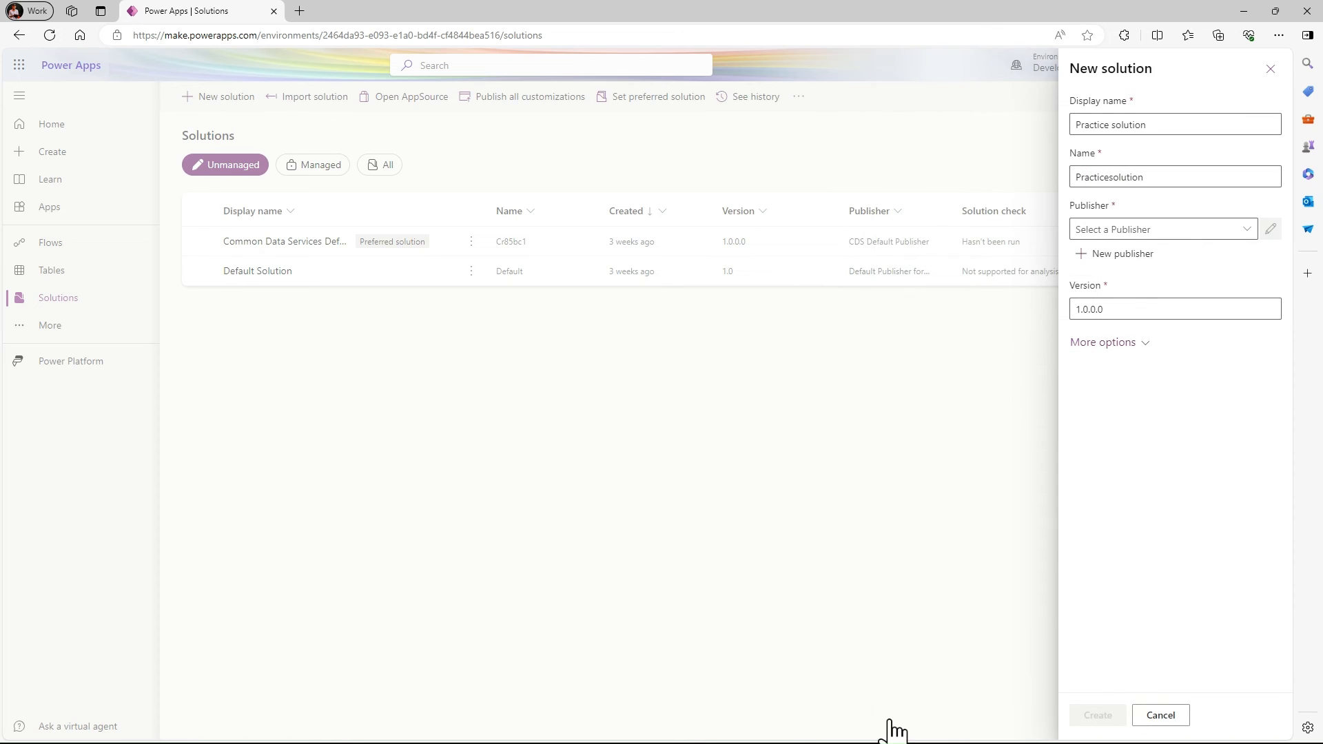
pyautogui.moveTo(1264, 266)
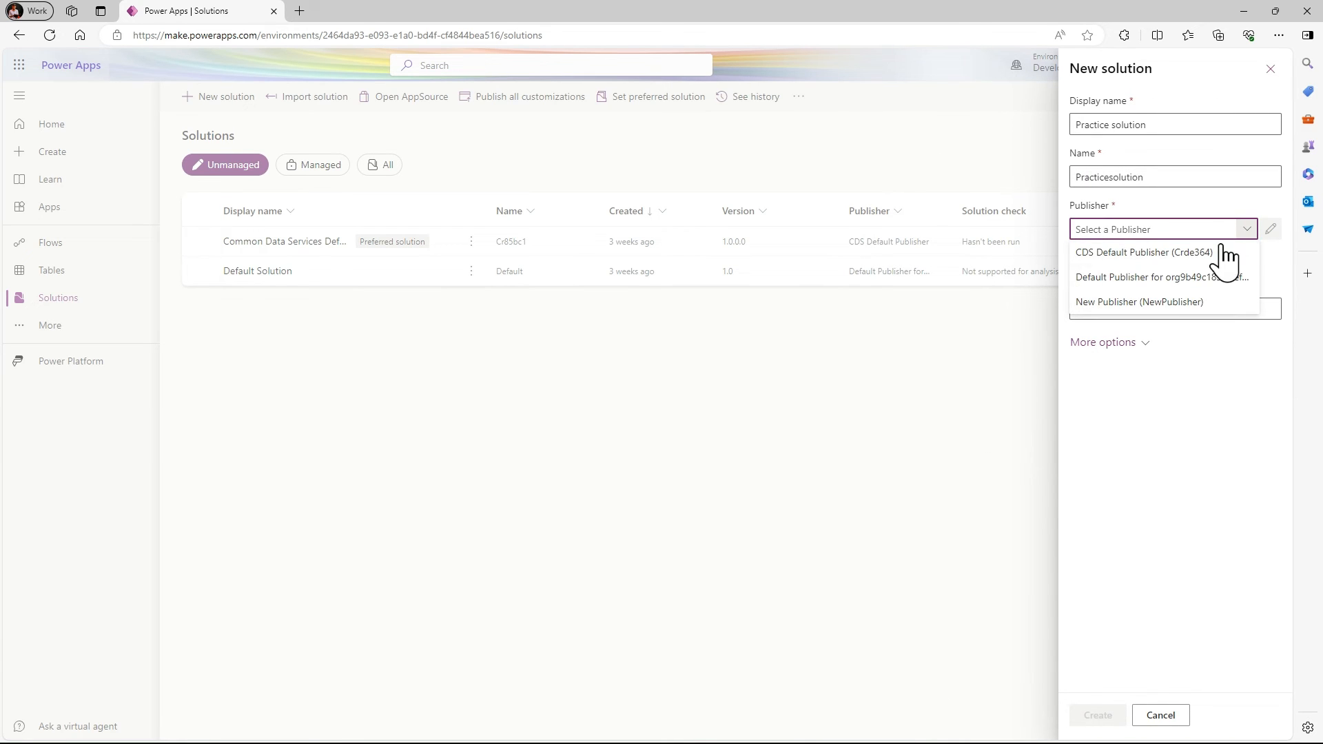
# Select New Publisher, configuration page None, and description 'My First Solution and Publisher'.
pyautogui.click(1139, 302)
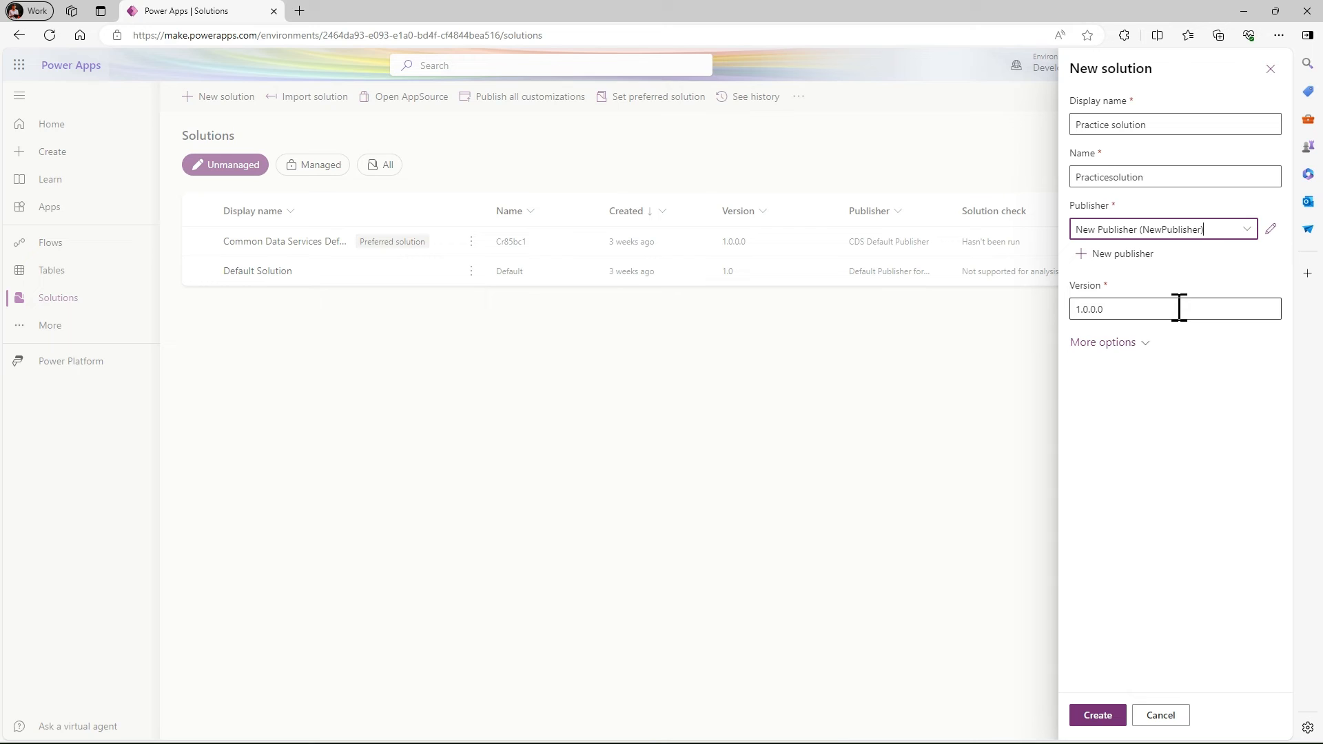
pyautogui.click(1103, 342)
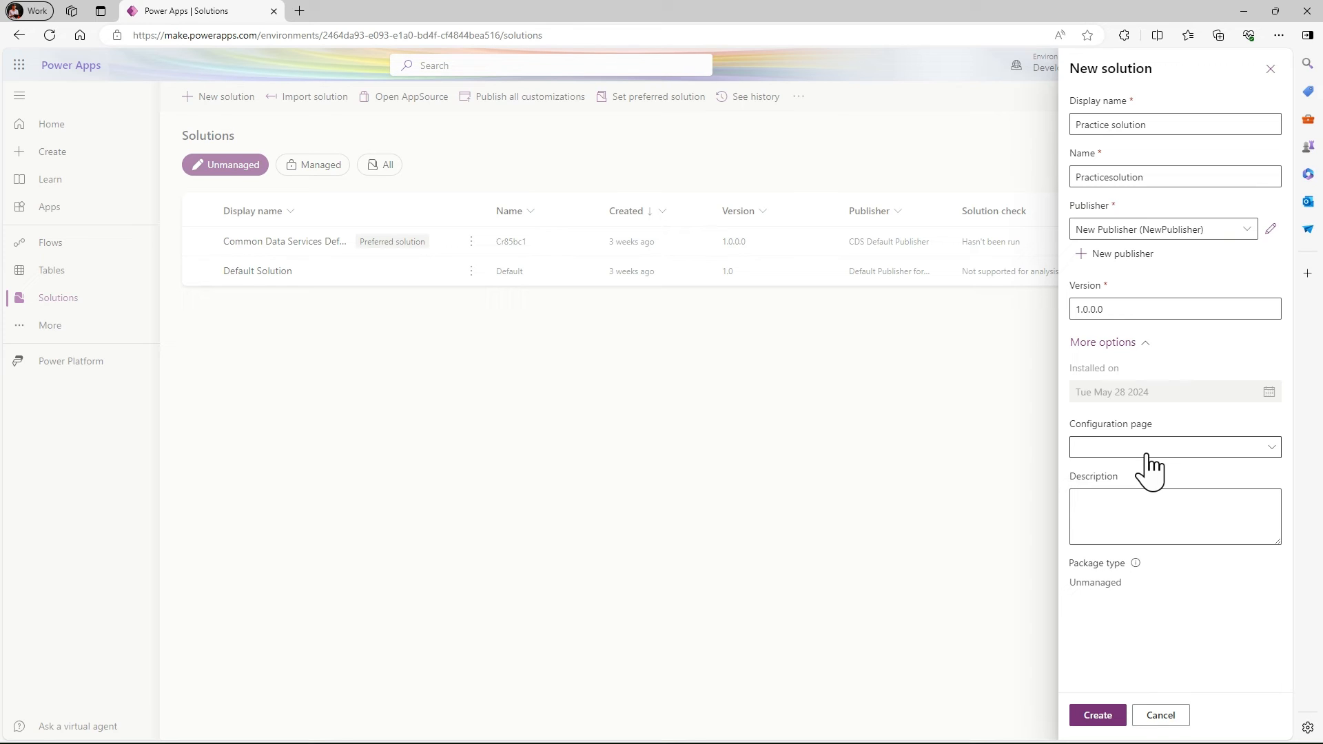
pyautogui.click(1173, 446)
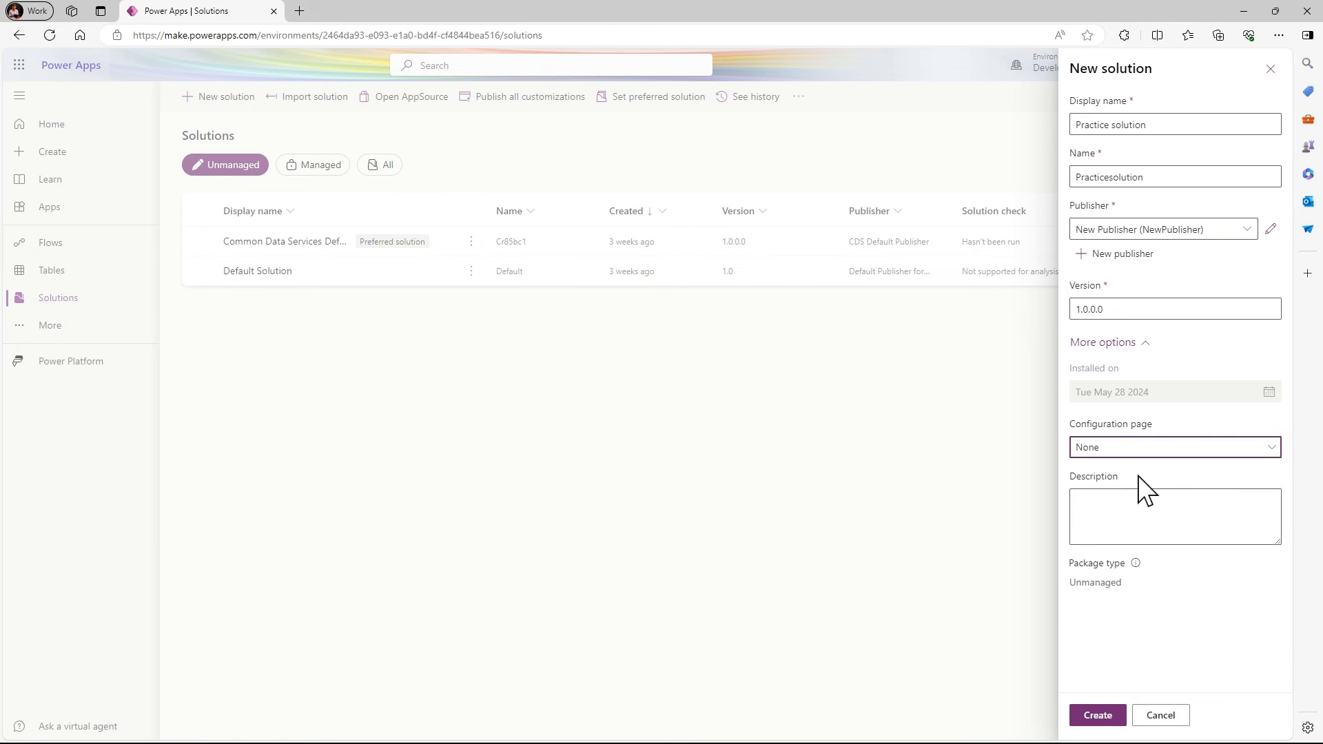
pyautogui.click(1173, 515)
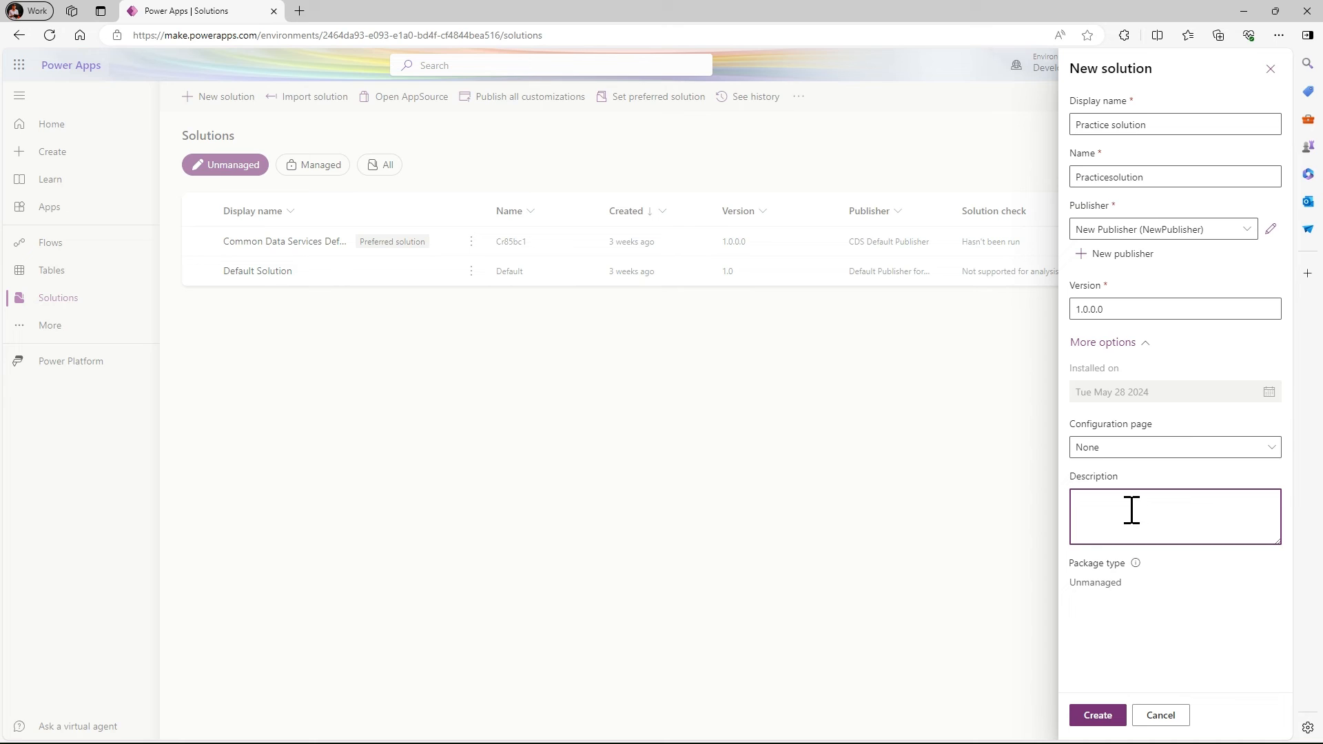
pyautogui.write('My First Solution and Publisher')
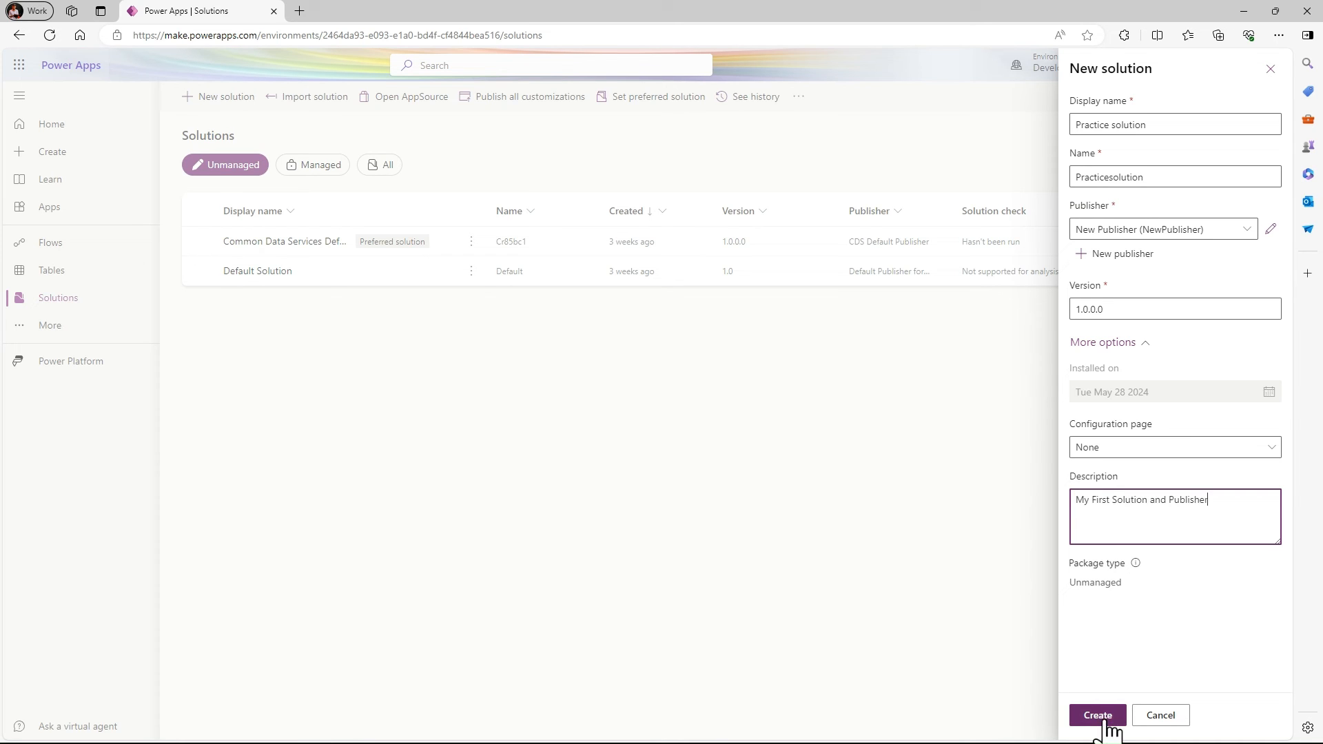
# Create the Practice solution, landing on its empty objects list.
pyautogui.click(1097, 716)
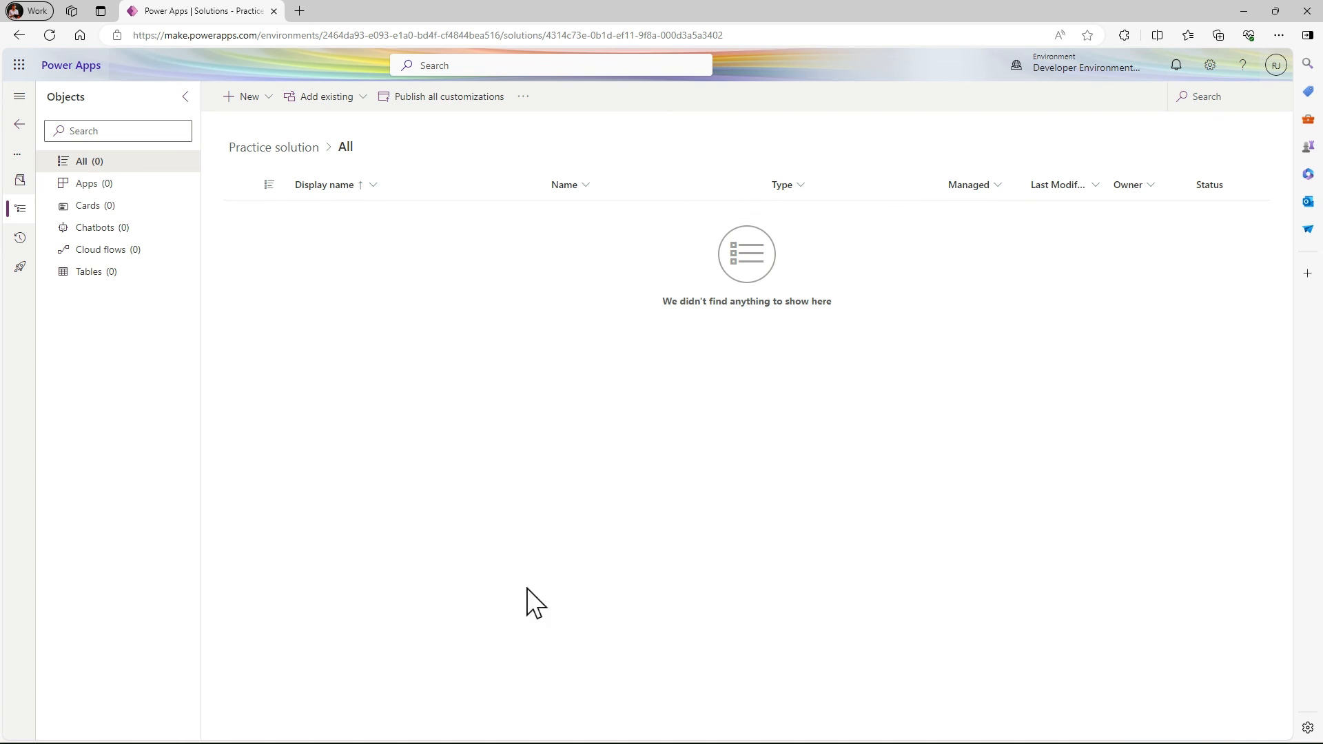
pyautogui.moveTo(87, 183)
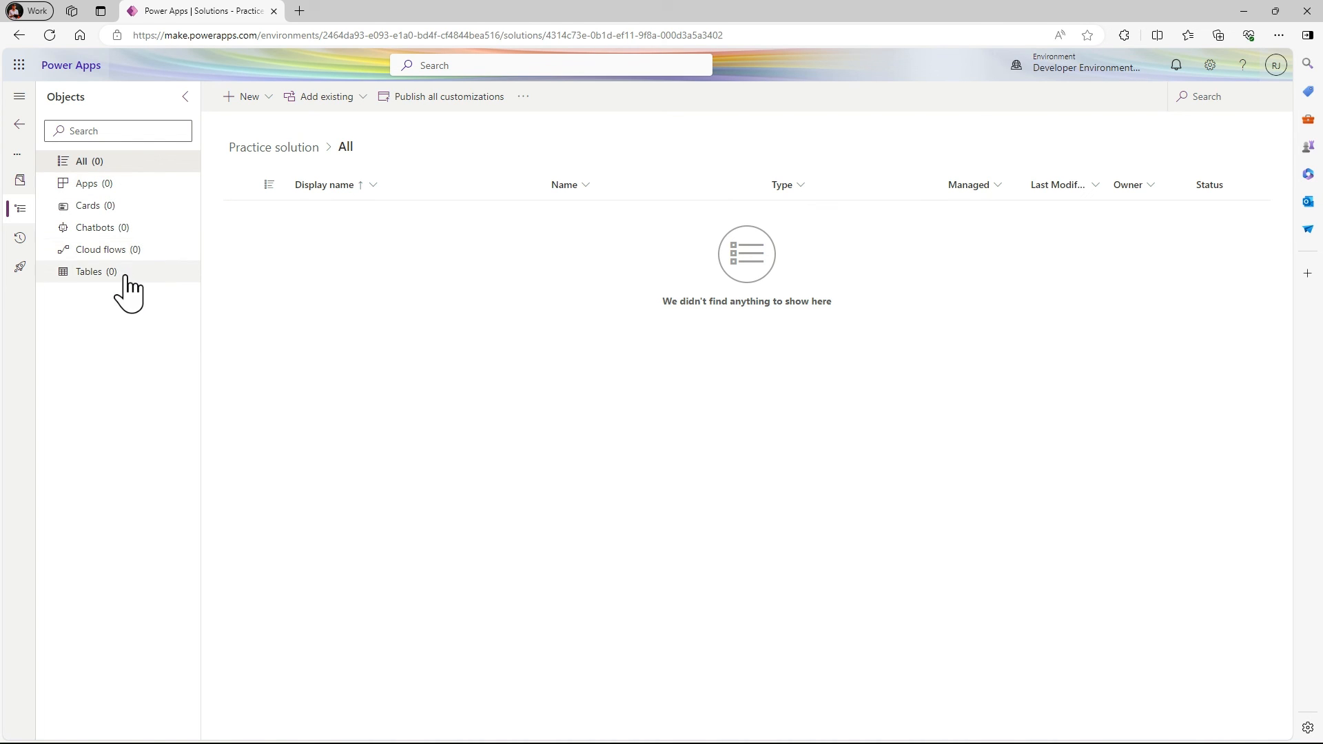
pyautogui.moveTo(248, 97)
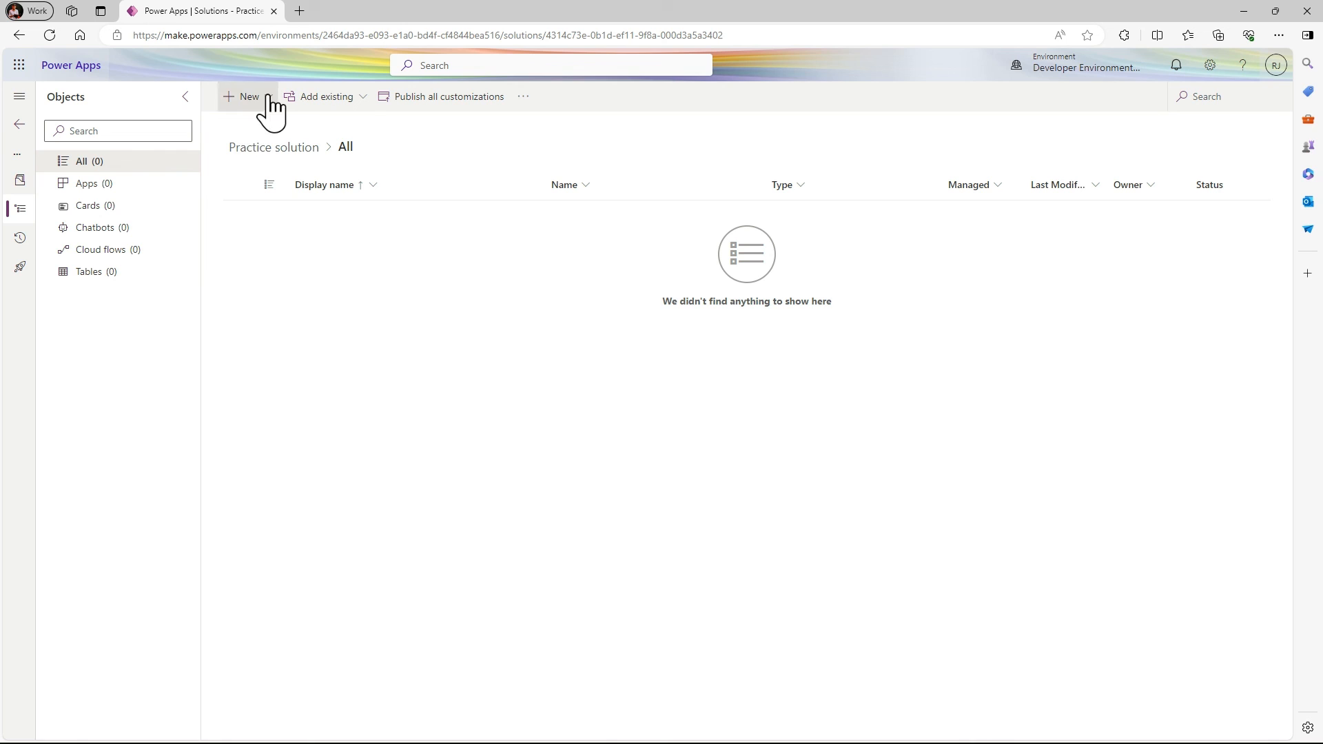
pyautogui.click(245, 97)
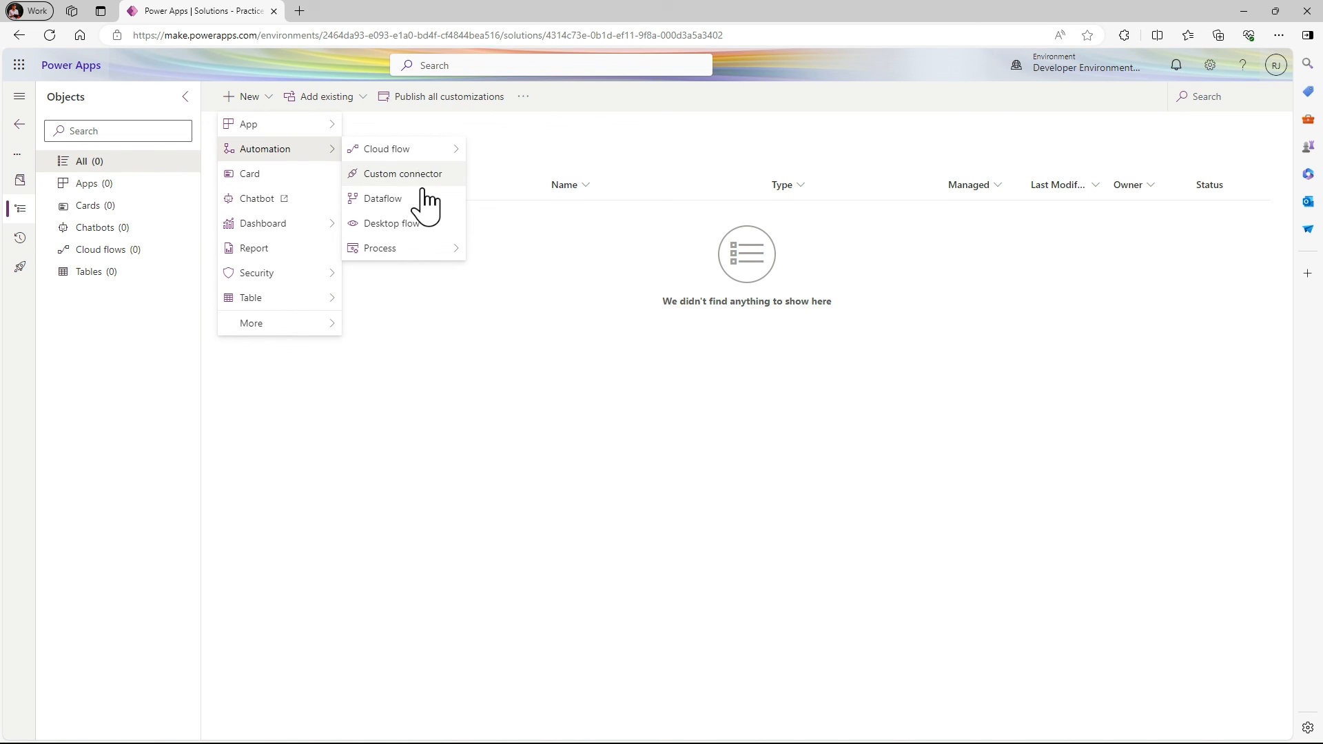
pyautogui.moveTo(386, 148)
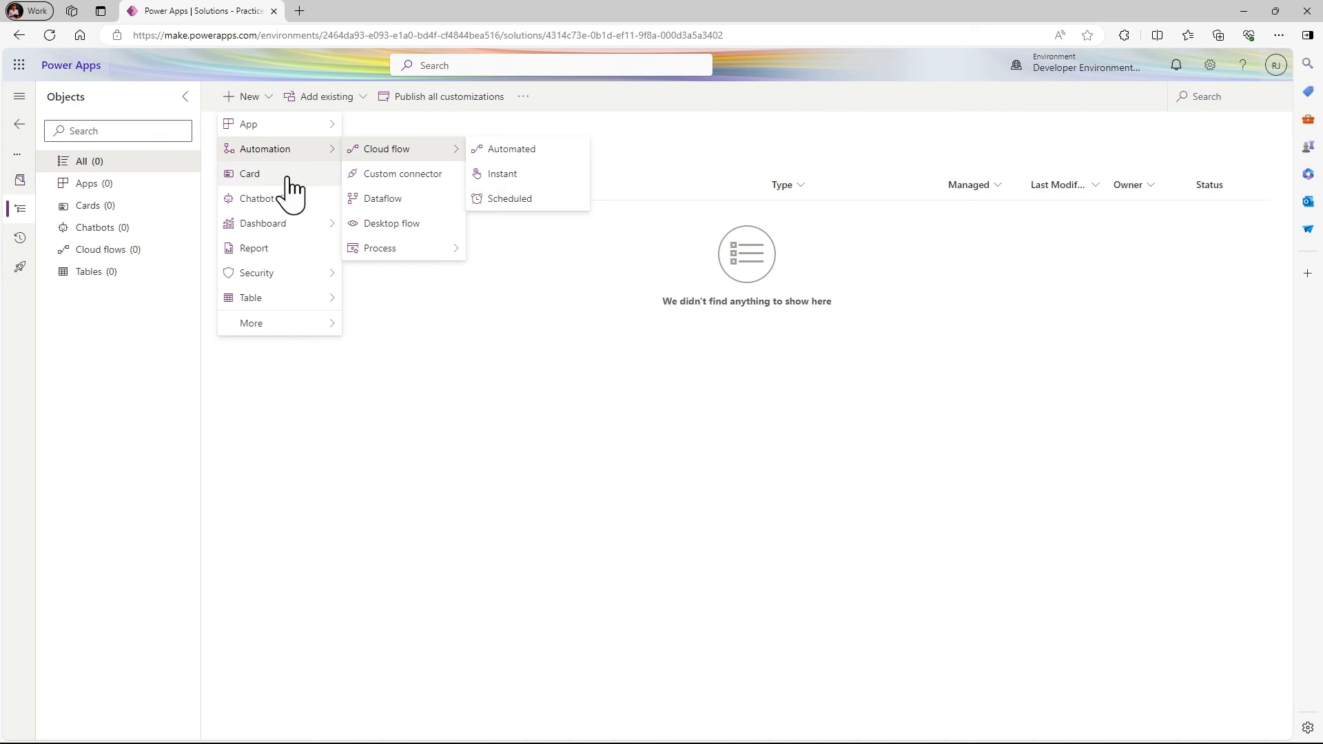
pyautogui.moveTo(251, 322)
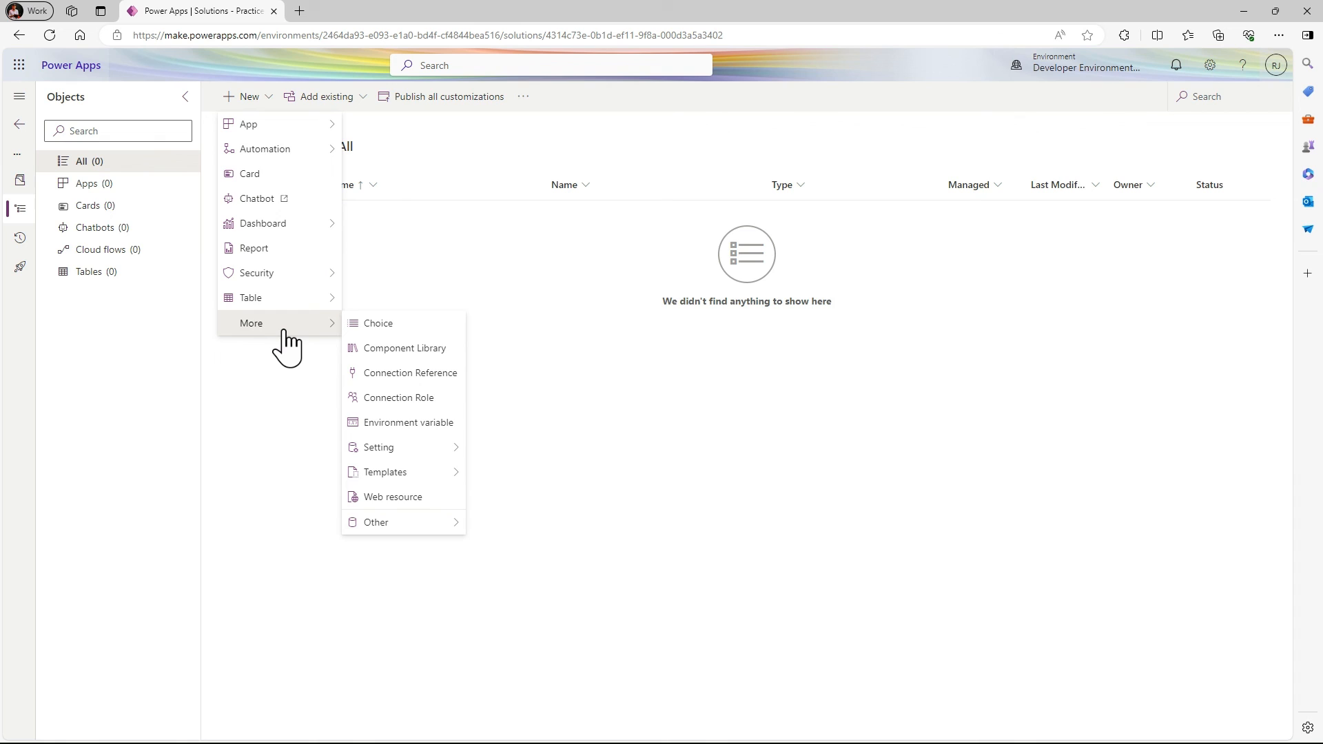
pyautogui.moveTo(601, 306)
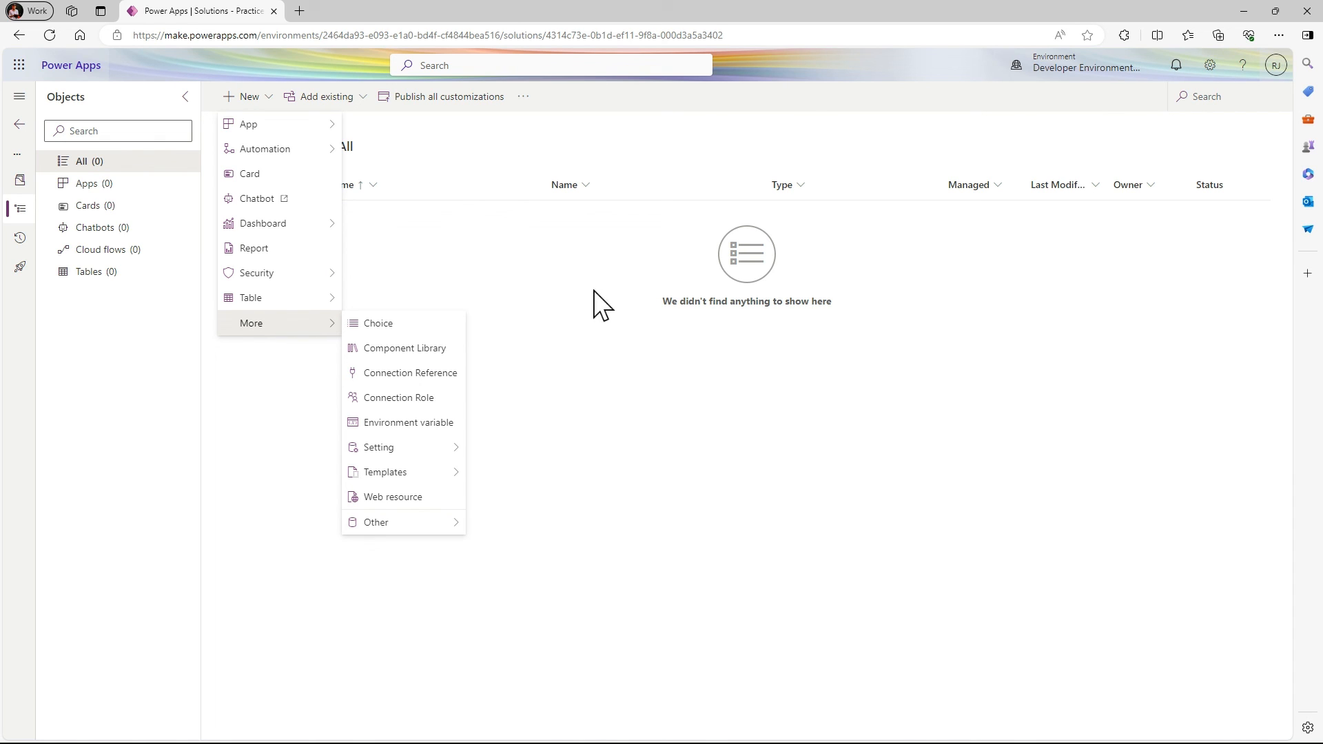
pyautogui.click(600, 303)
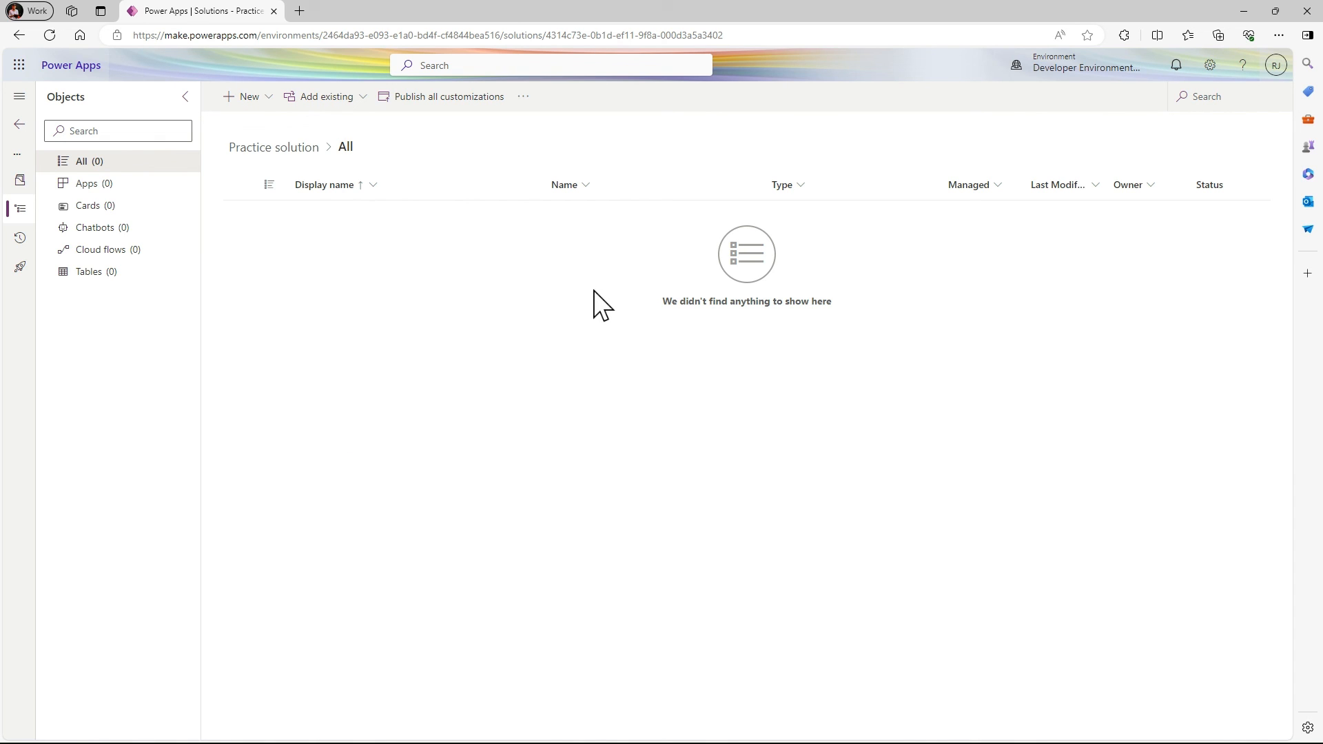
pyautogui.moveTo(644, 470)
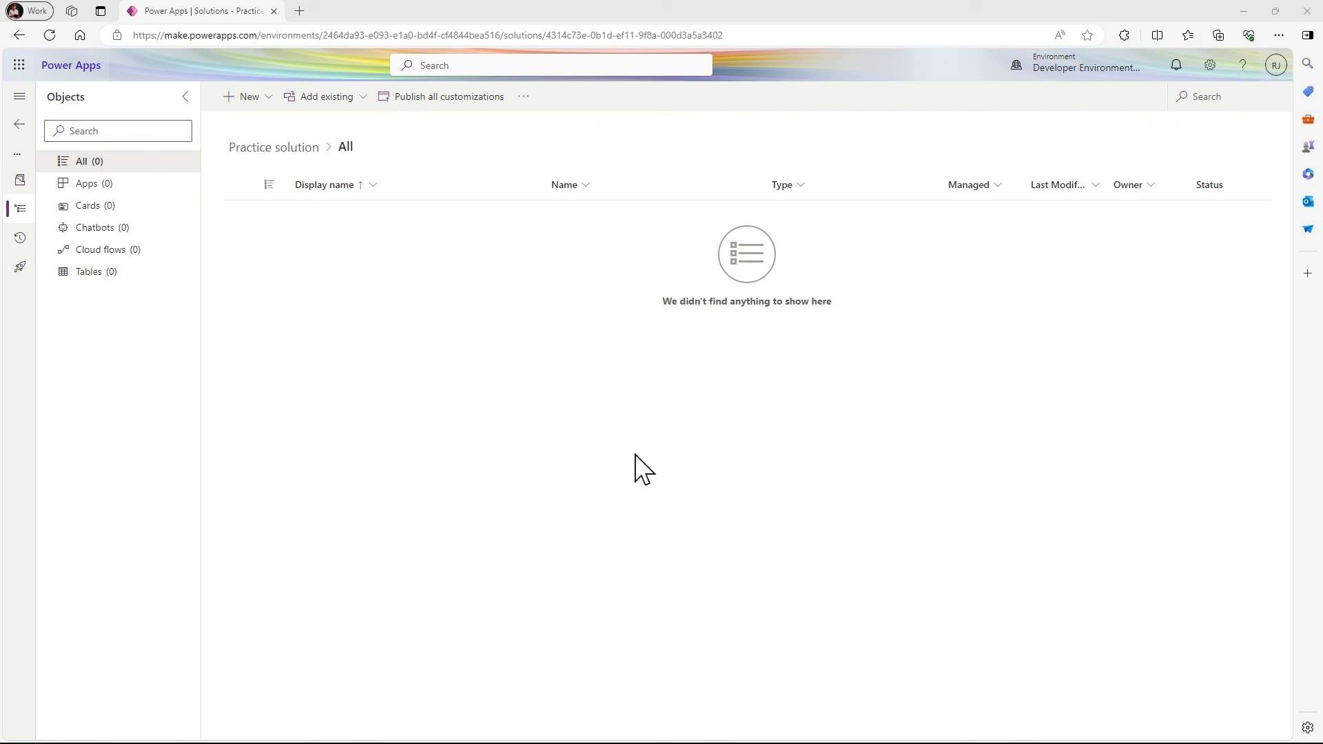